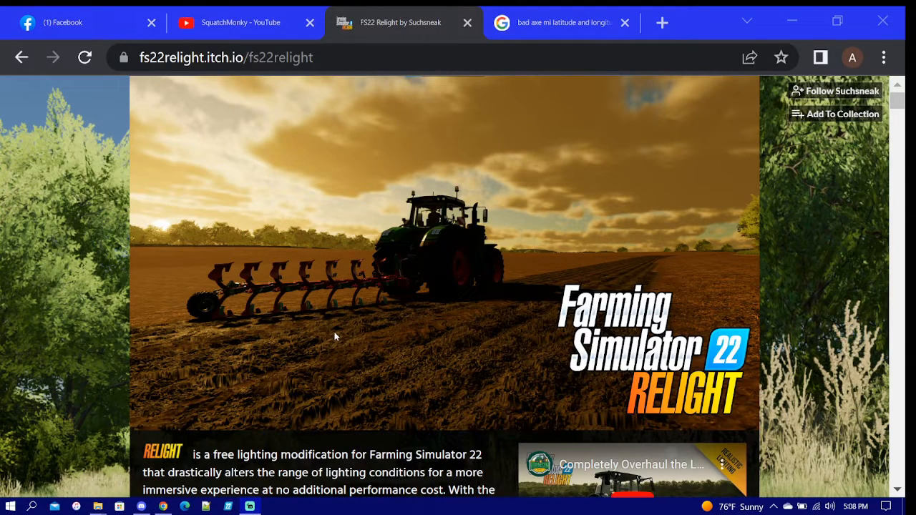
Scroll through the Relight download page to review its contents and instructions
scroll(down, 3)
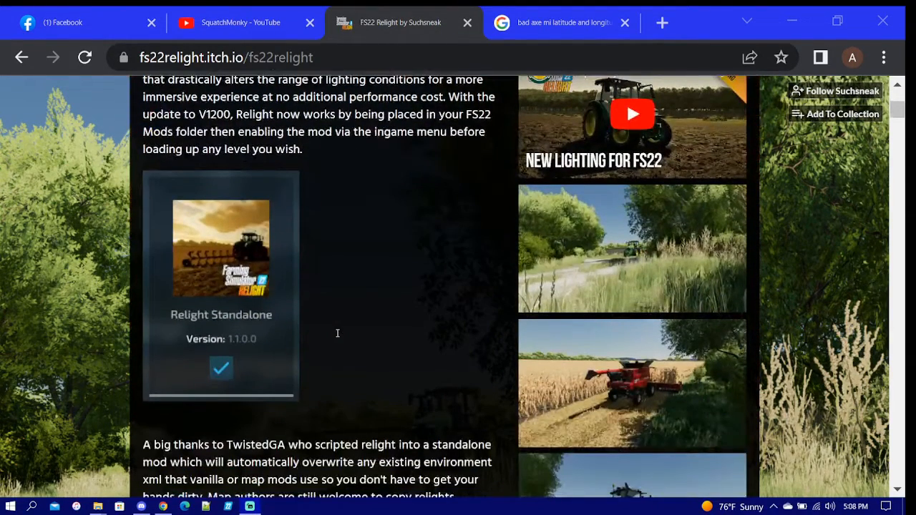
scroll(down, 3)
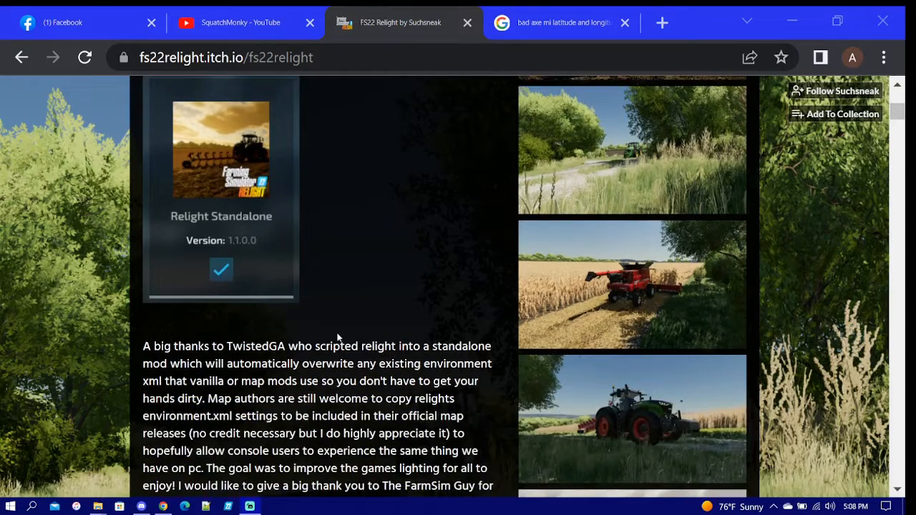
scroll(down, 3)
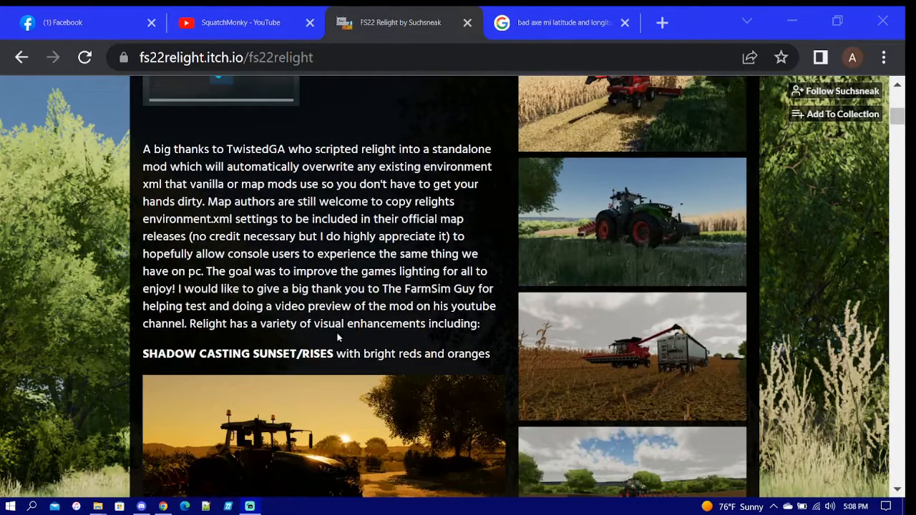
scroll(down, 3)
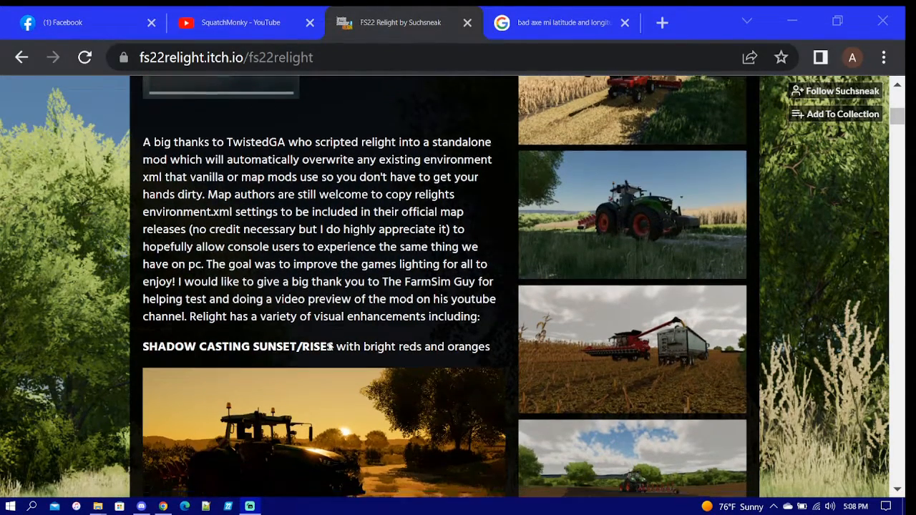
scroll(down, 3)
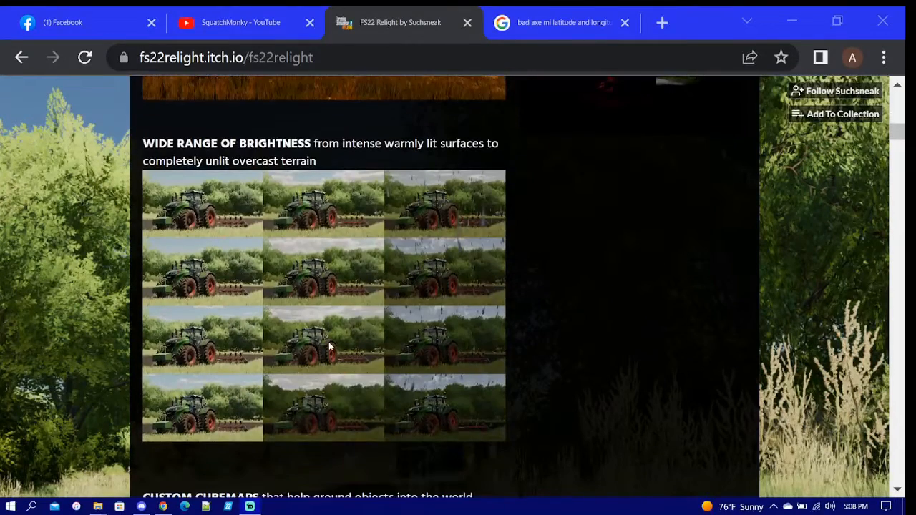
scroll(down, 3)
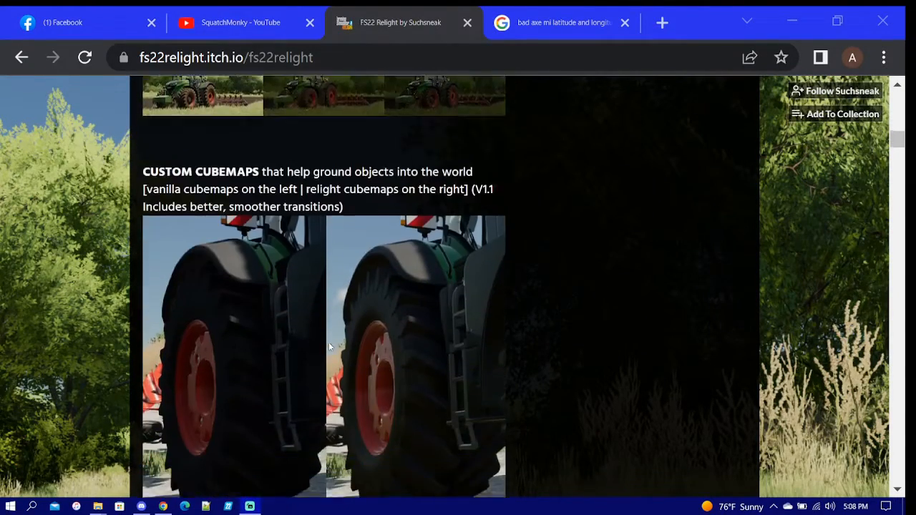
scroll(down, 3)
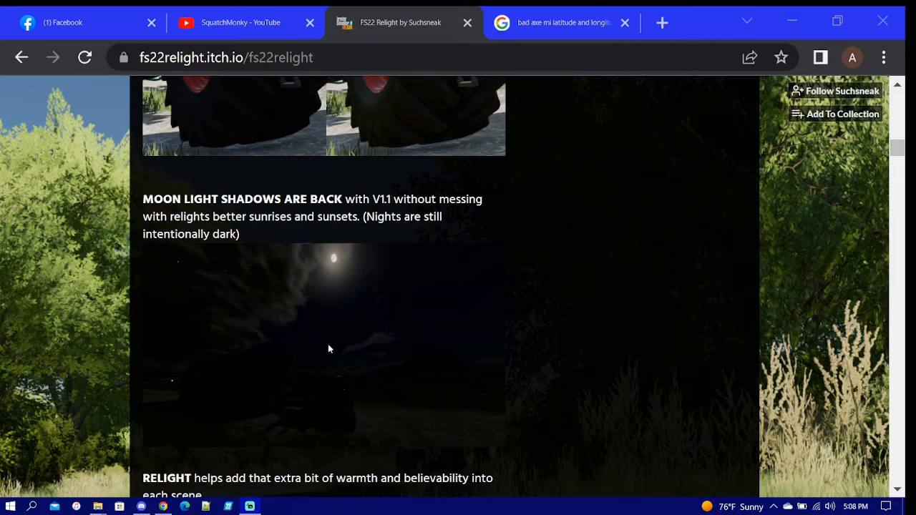
scroll(down, 3)
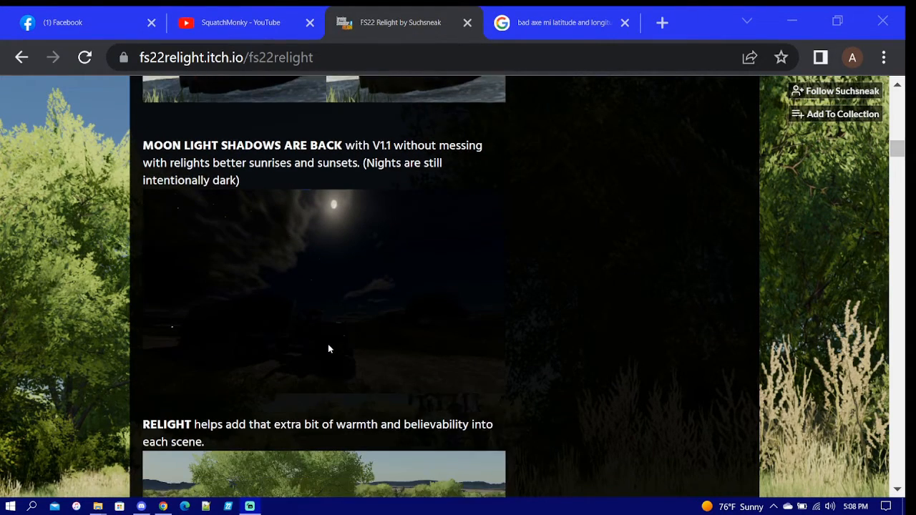
scroll(down, 3)
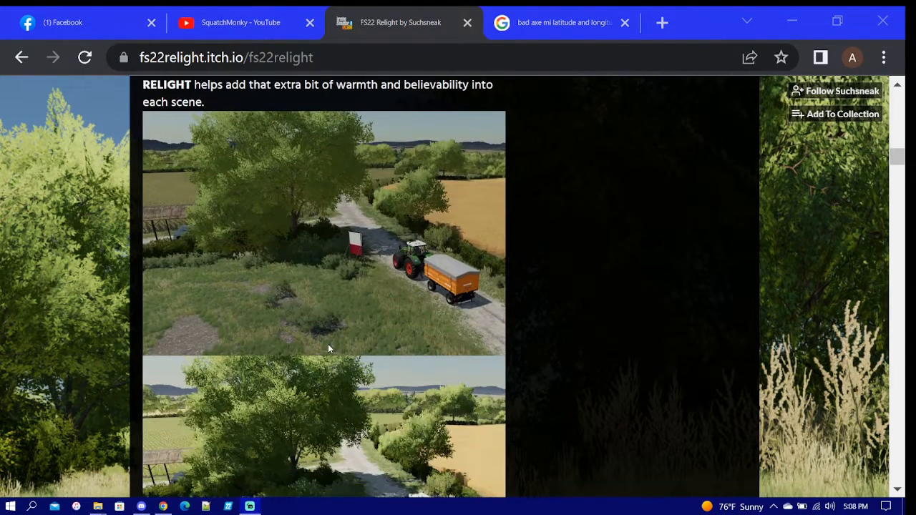
scroll(down, 3)
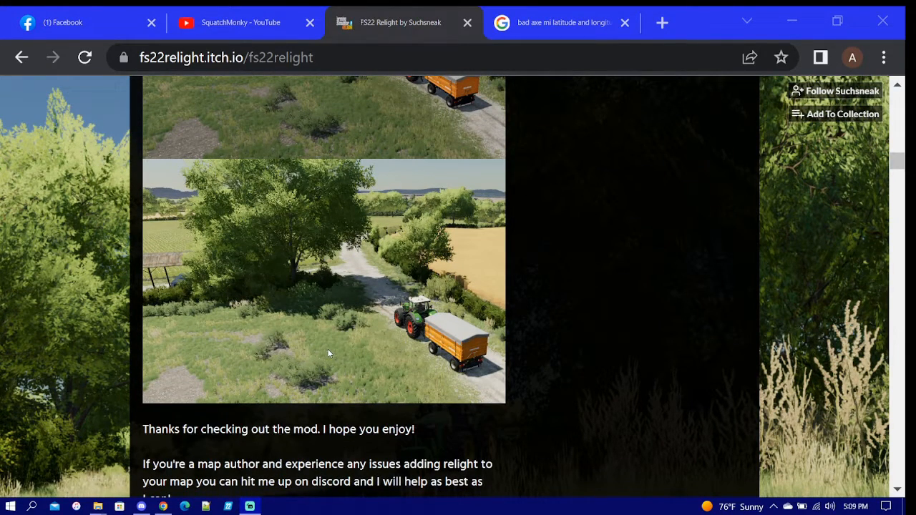
scroll(up, 3)
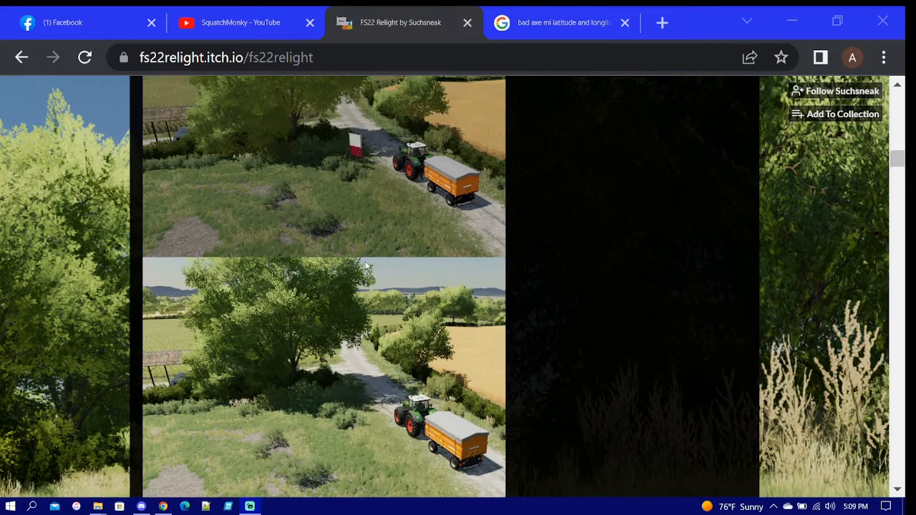
mouse_move(357, 192)
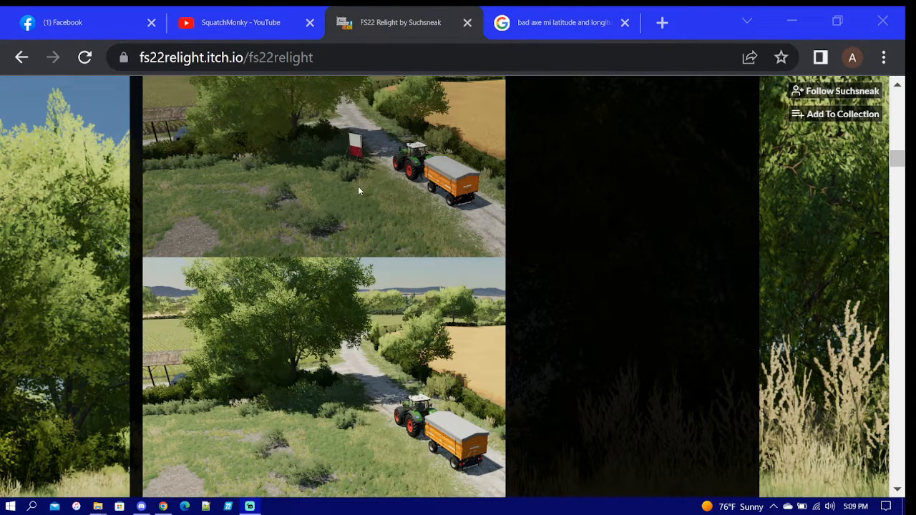
mouse_move(309, 412)
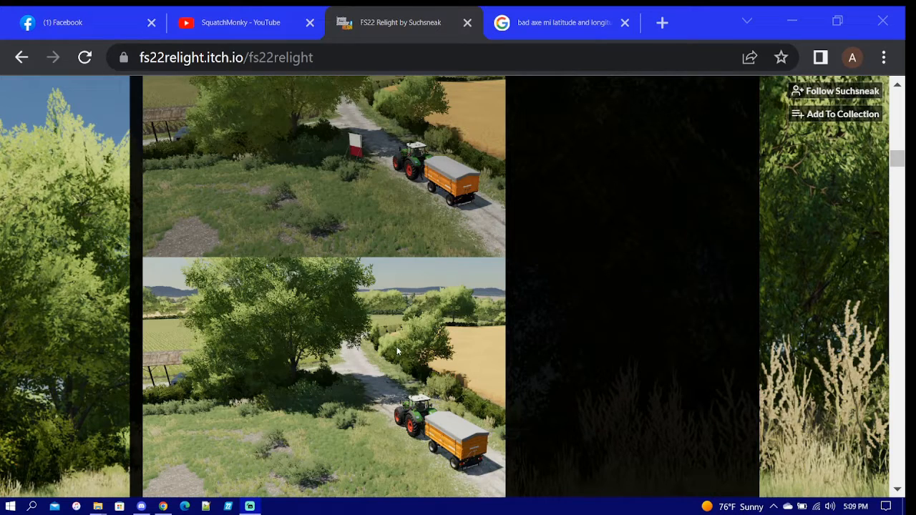
mouse_move(297, 375)
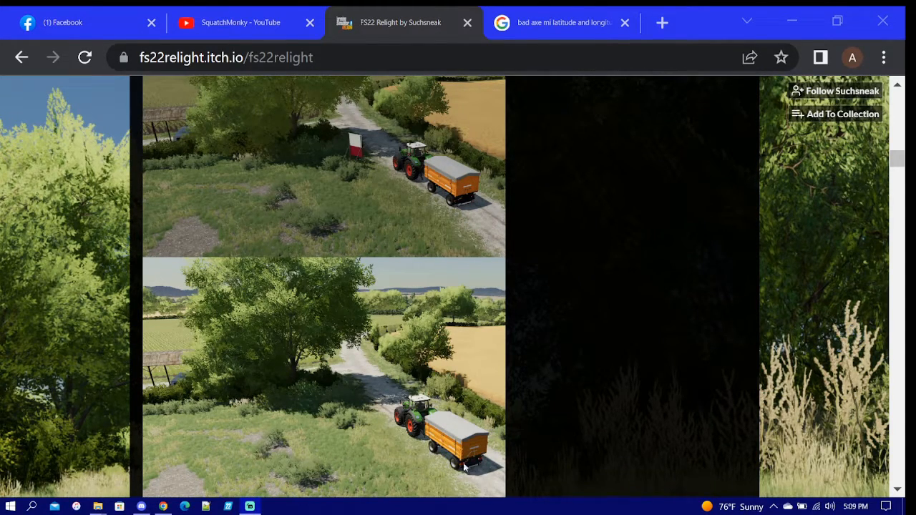
mouse_move(309, 372)
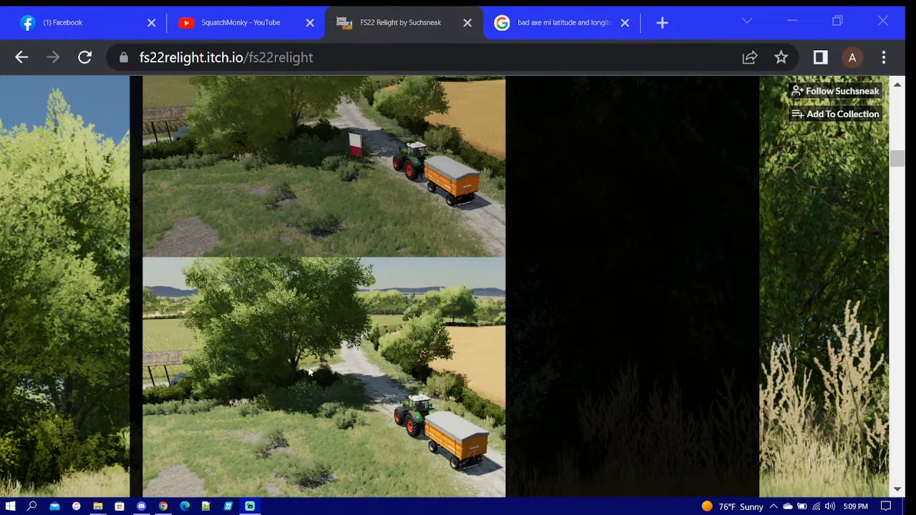
scroll(down, 3)
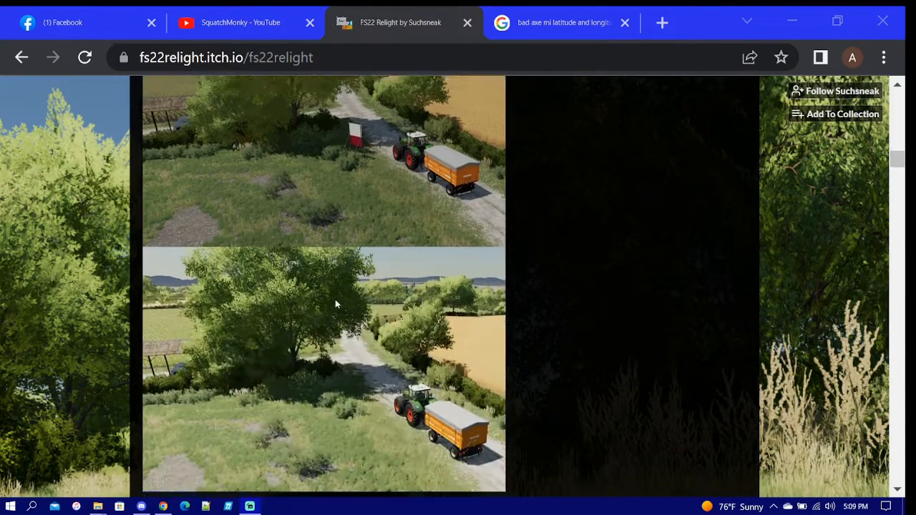
scroll(down, 3)
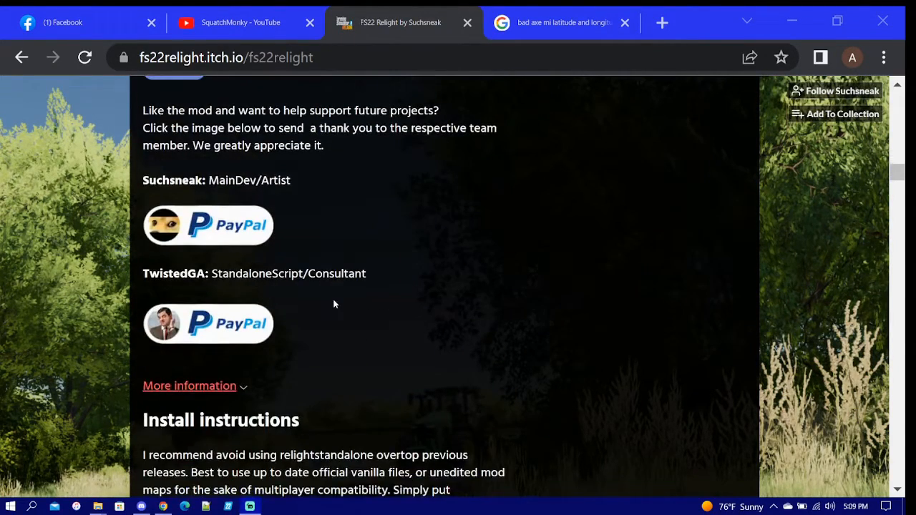
scroll(down, 3)
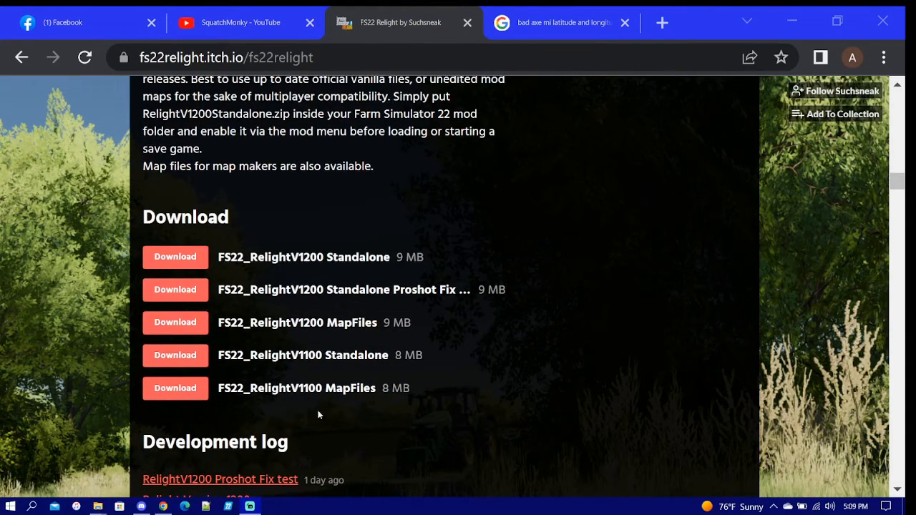
mouse_move(308, 390)
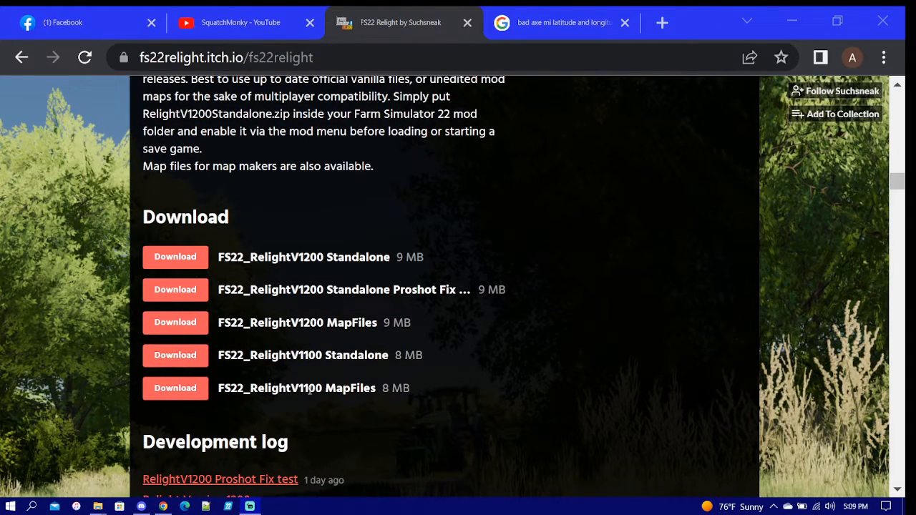
mouse_move(336, 357)
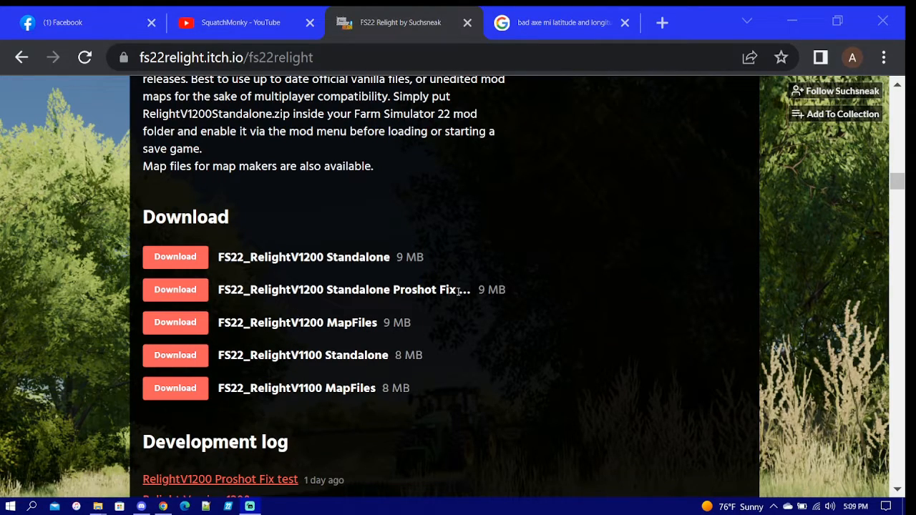
mouse_move(317, 257)
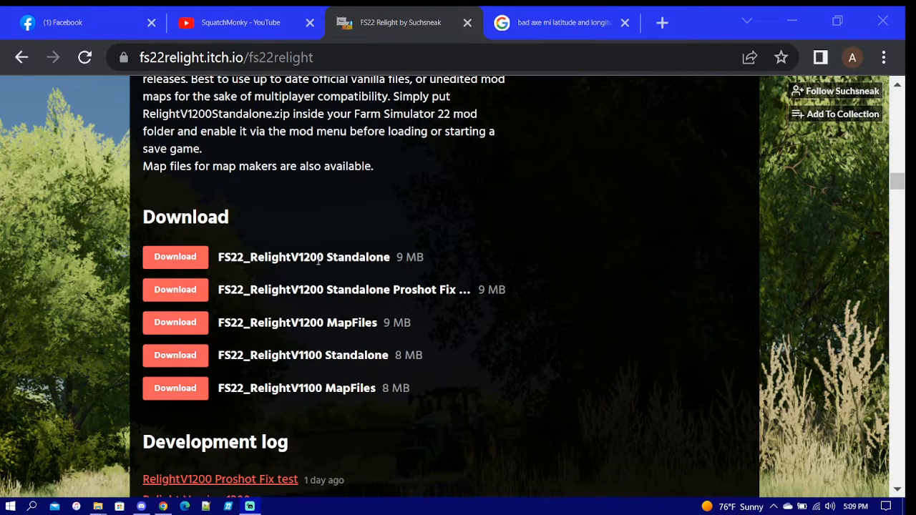
mouse_move(332, 299)
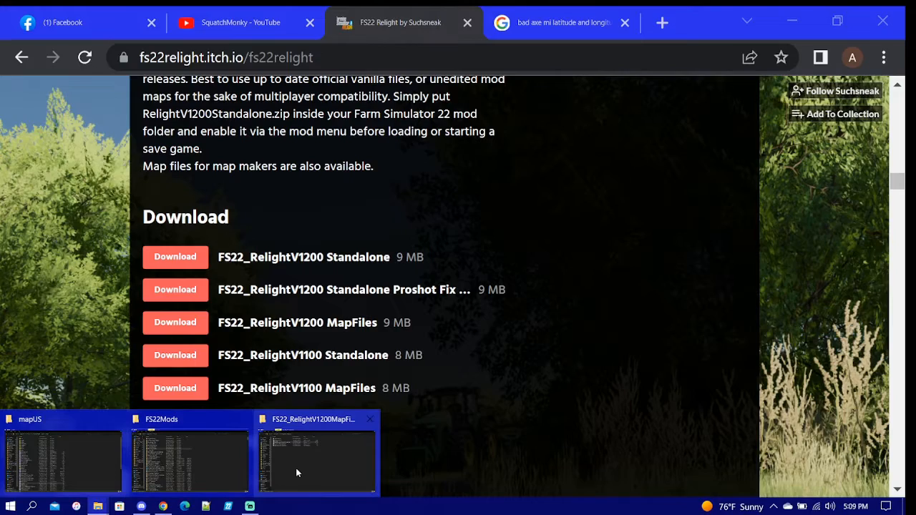
Open environment.xml from the FS22_RelightV1200MapFiles folder in Notepad++
click(317, 461)
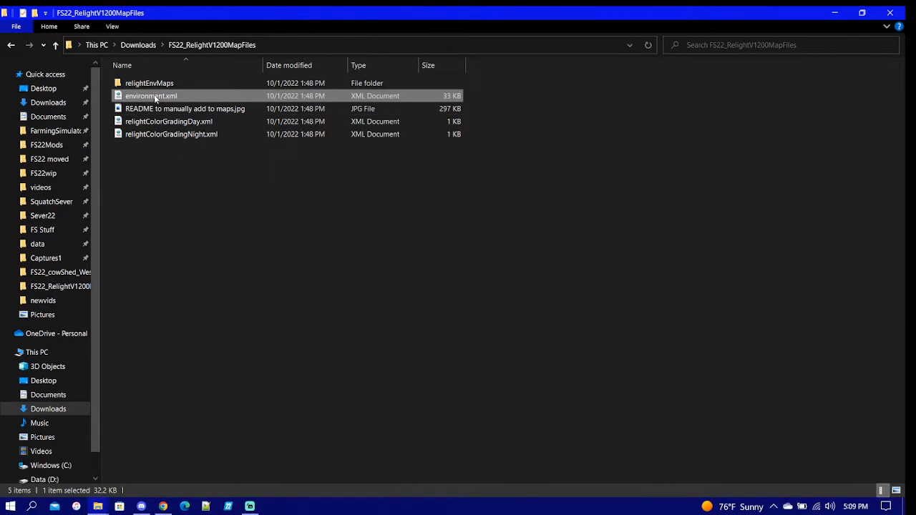
right_click(150, 94)
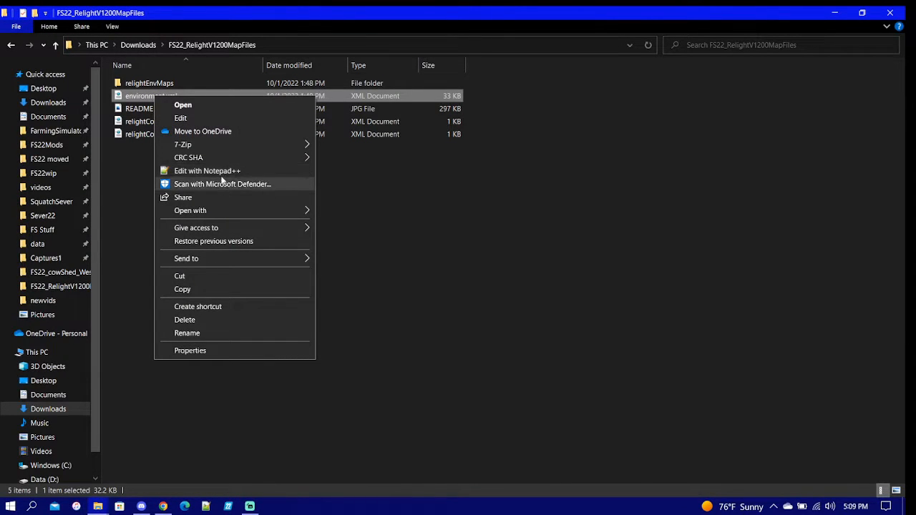
click(206, 170)
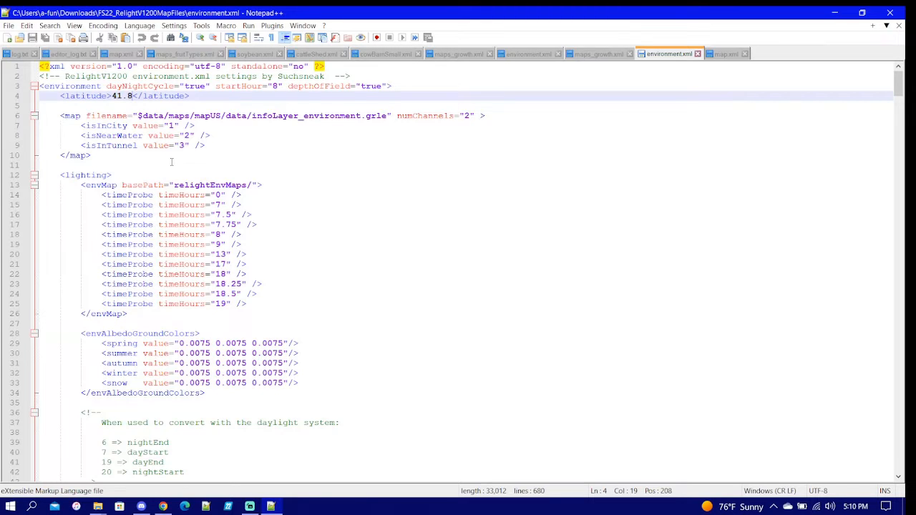
Look over the exposure, sun rotation and light scattering entries, then return to the Relight download page
scroll(down, 3)
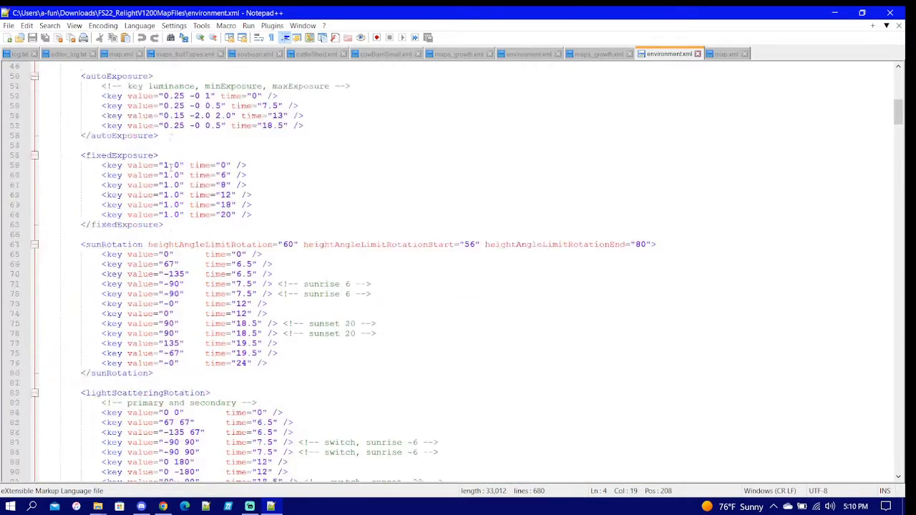
scroll(down, 3)
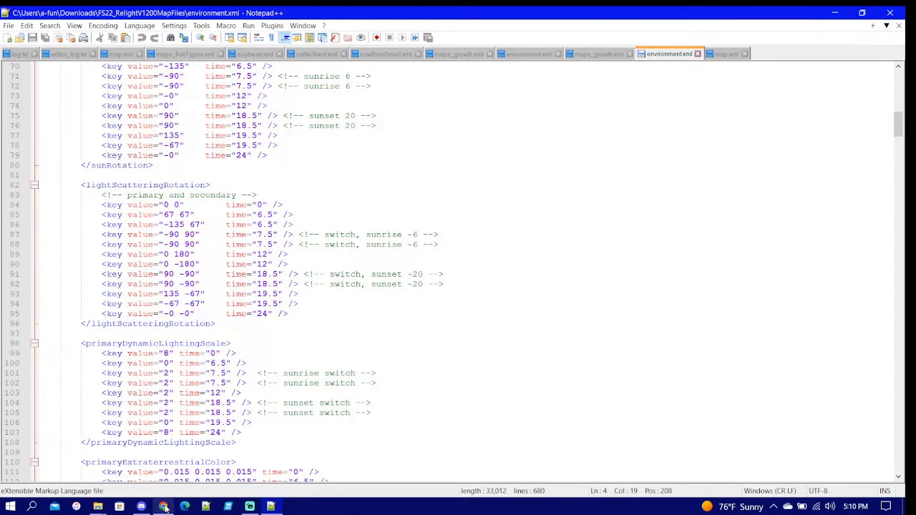
click(163, 507)
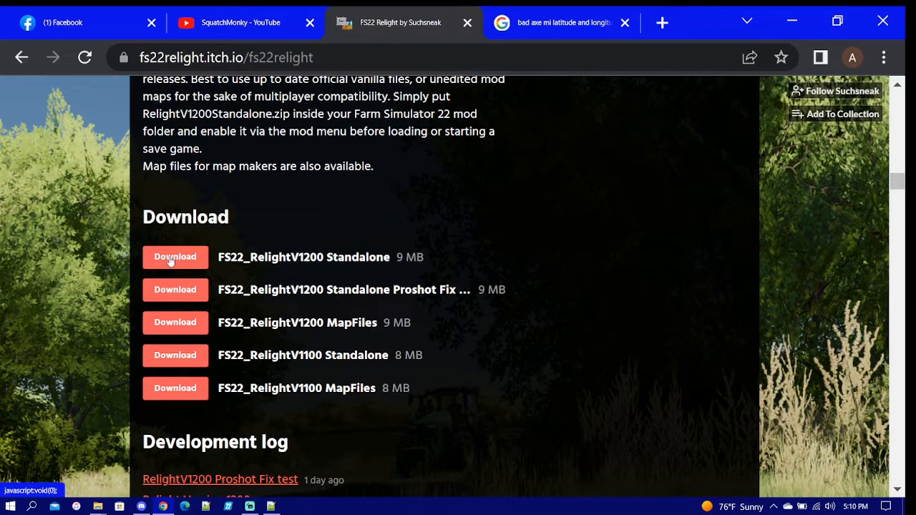
mouse_move(183, 332)
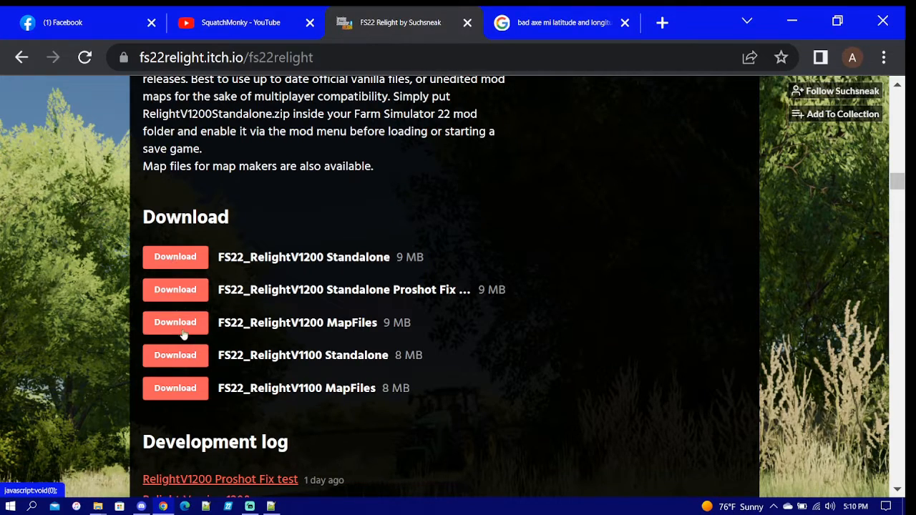
mouse_move(235, 455)
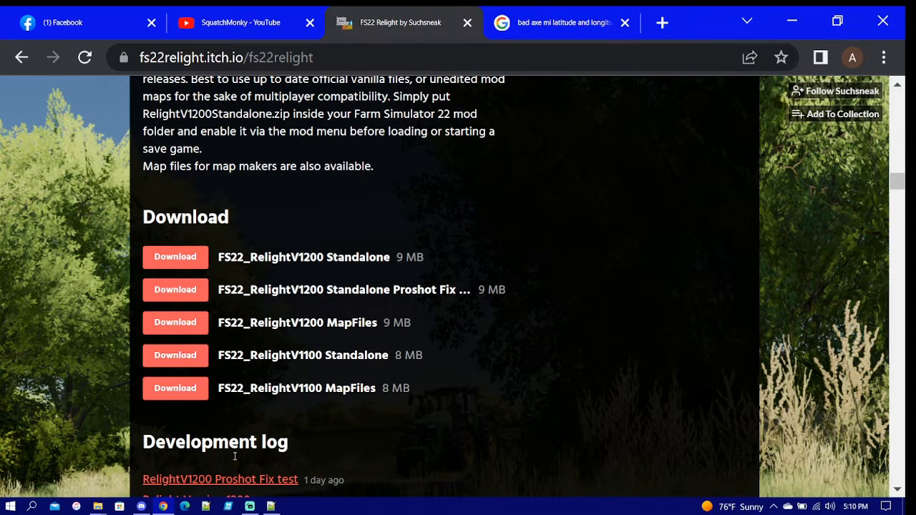
mouse_move(97, 506)
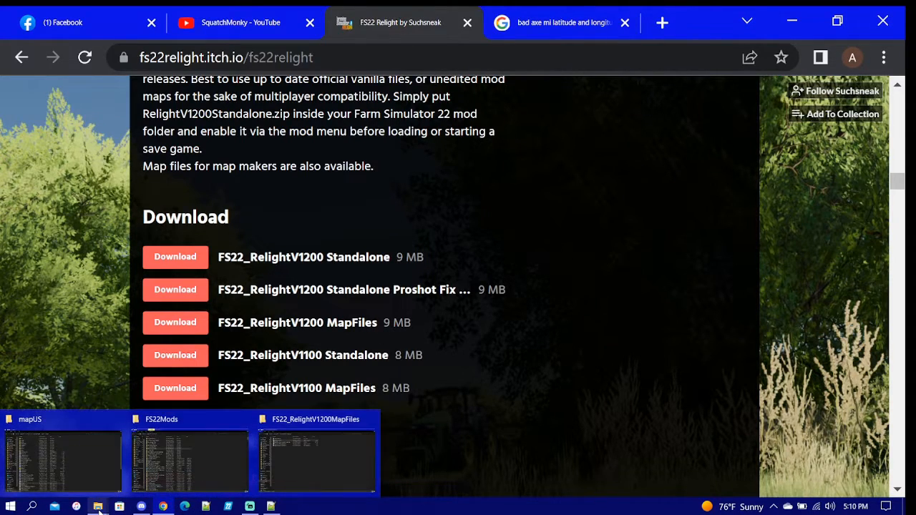
Browse the FS22_HuronCountyMI mod folder in FS22Mods and check its maps folder
click(189, 458)
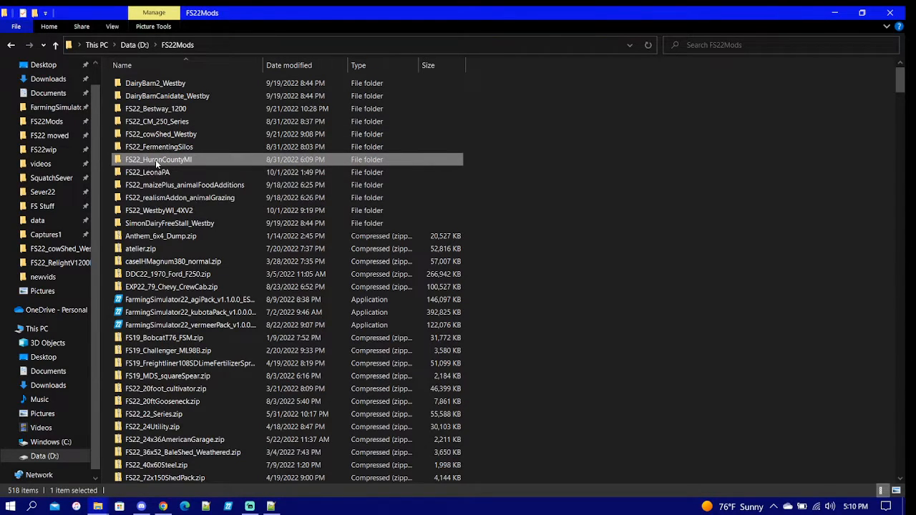
double_click(158, 159)
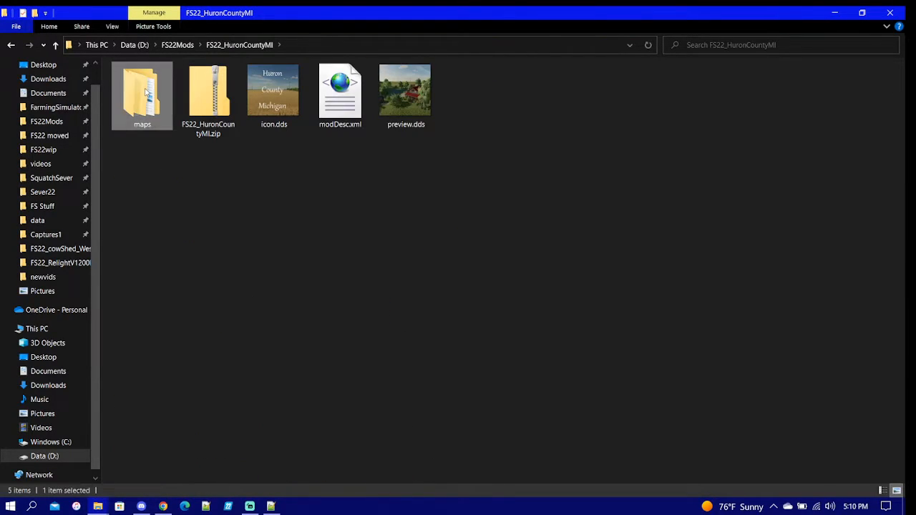
double_click(141, 89)
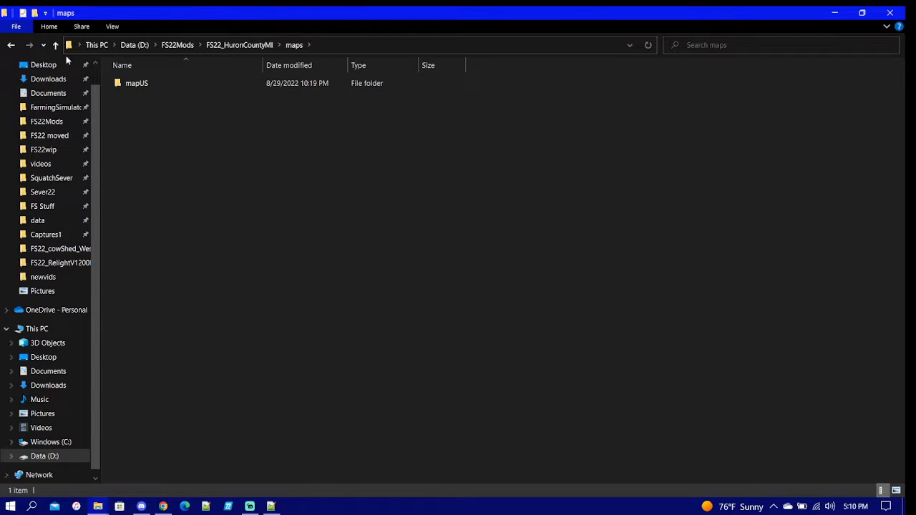
click(55, 45)
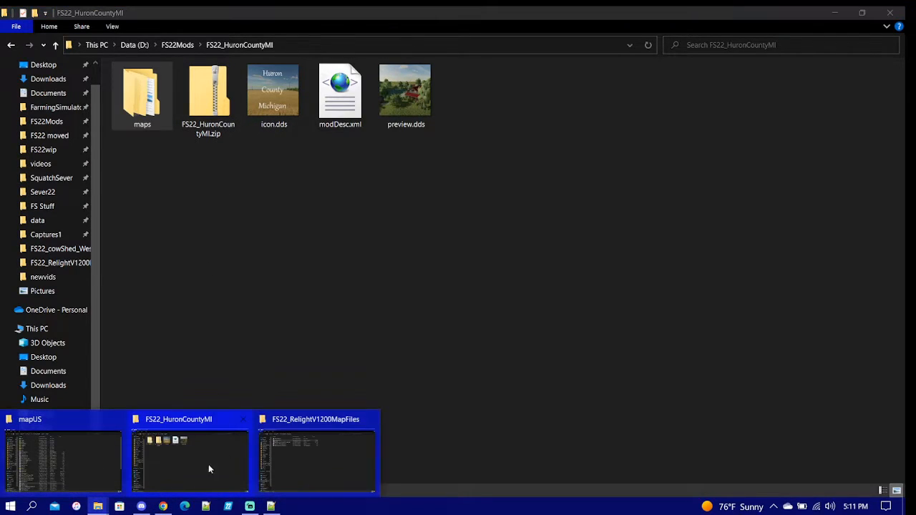
Select the Relight map files except the README and copy them into FS22_HuronCountyMI
click(315, 458)
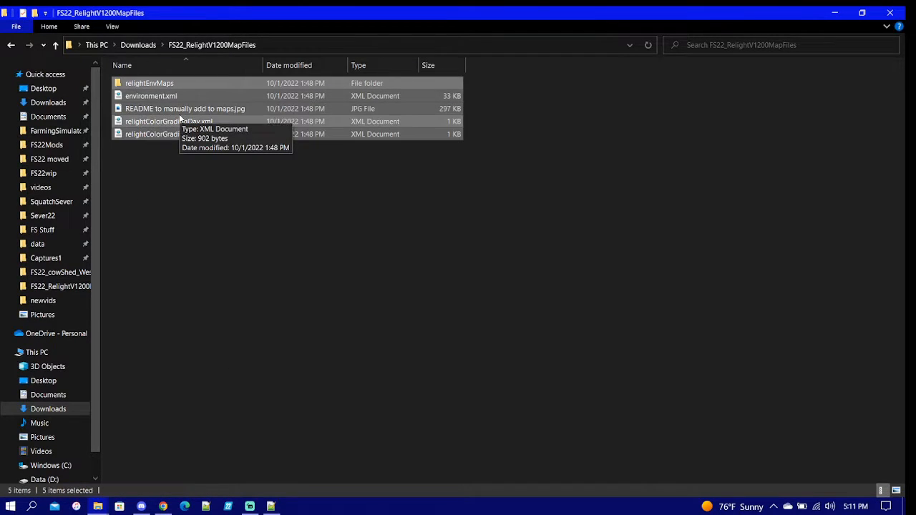
click(185, 109)
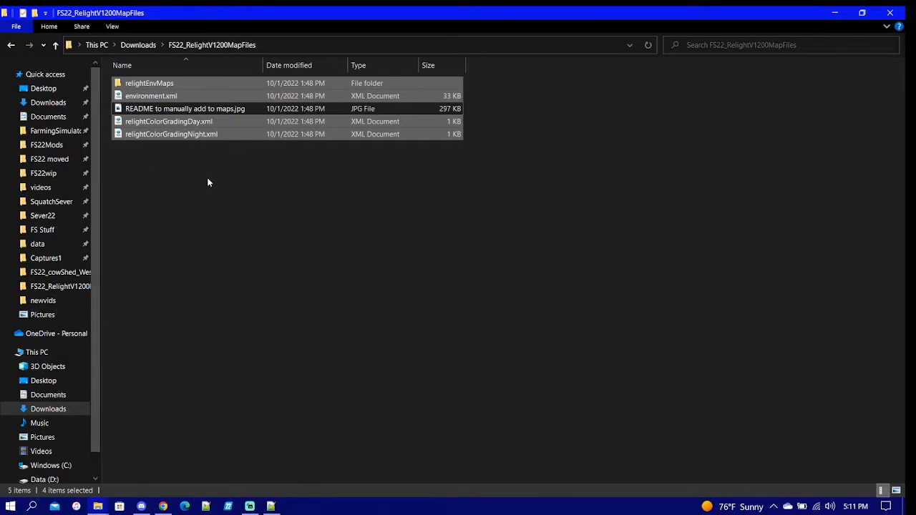
mouse_move(97, 507)
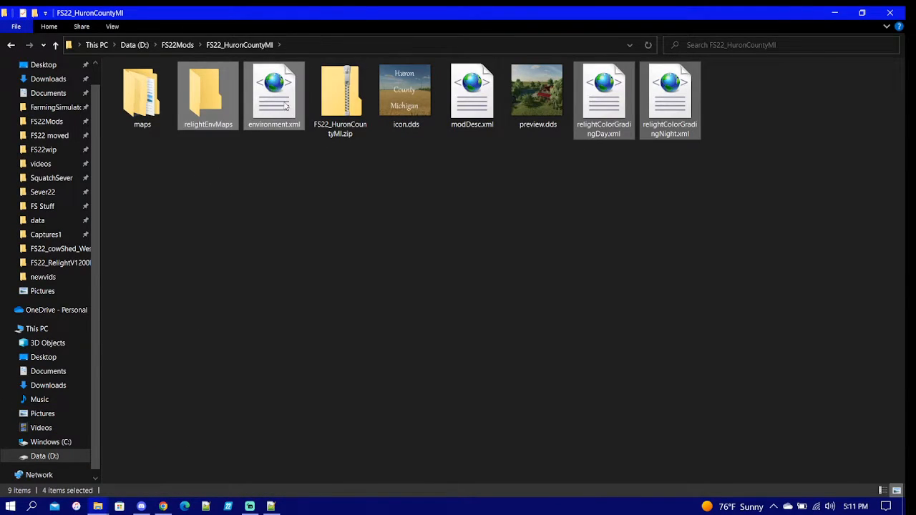
Move environment.xml from the mod folder into maps\mapUS, then return to the Relight environment.xml in Notepad++
click(273, 93)
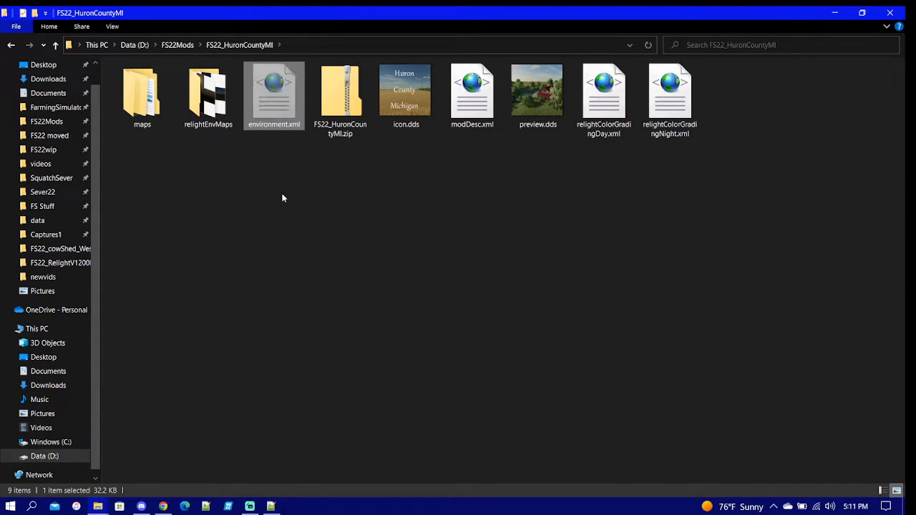
double_click(141, 92)
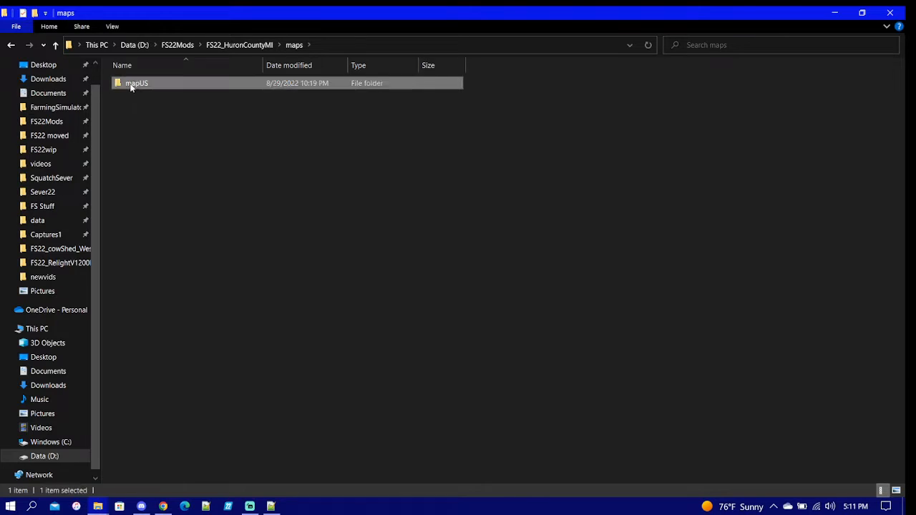
double_click(136, 83)
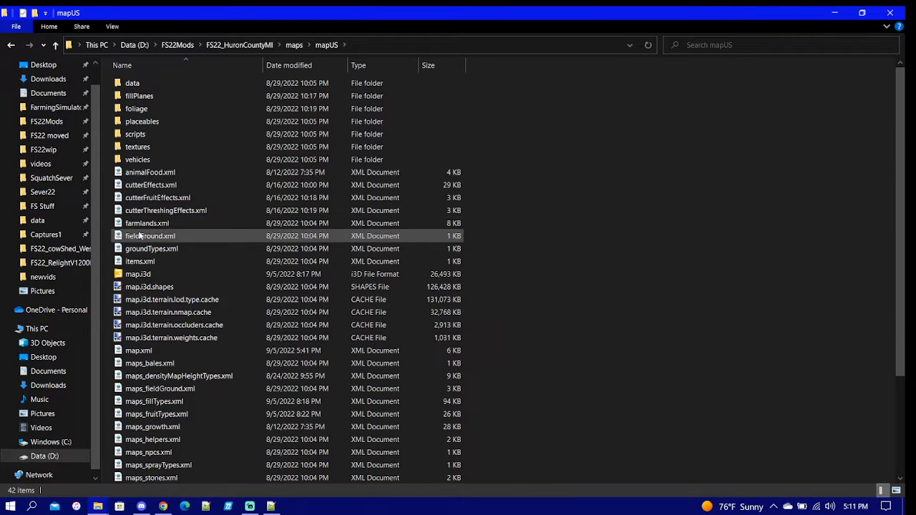
click(146, 223)
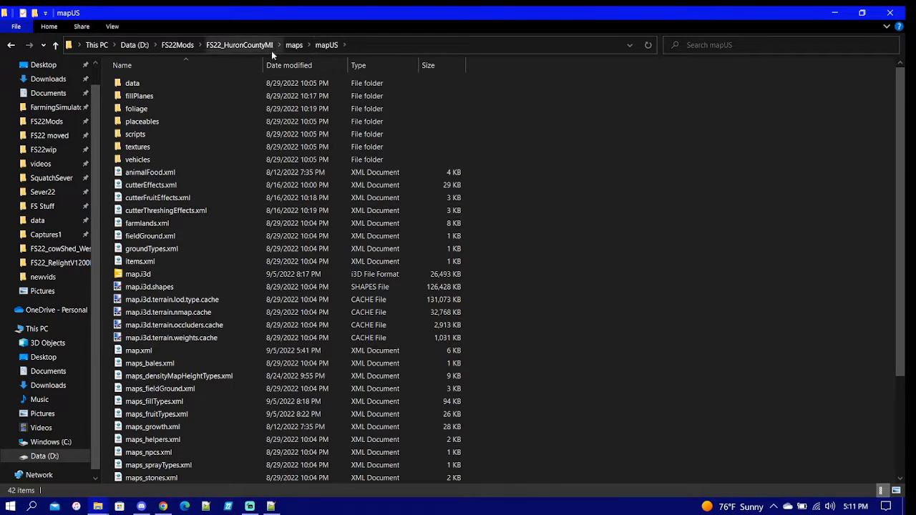
mouse_move(111, 200)
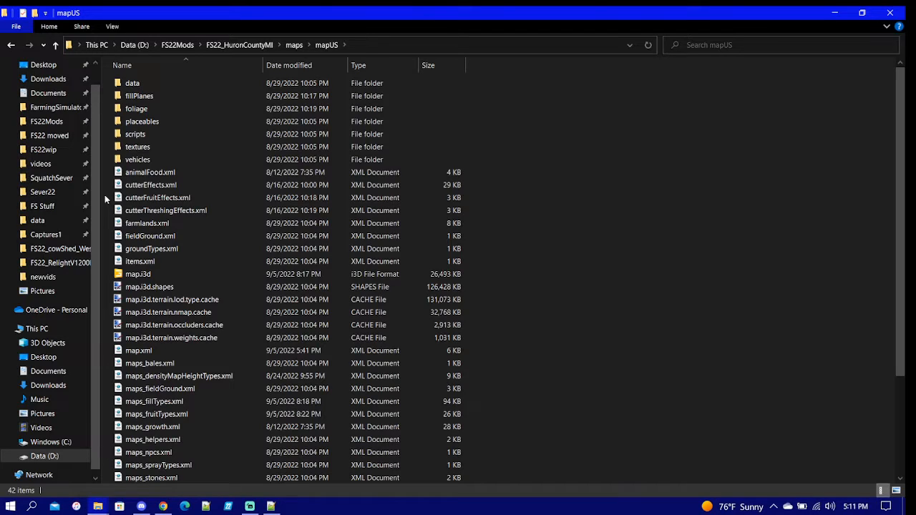
mouse_move(152, 250)
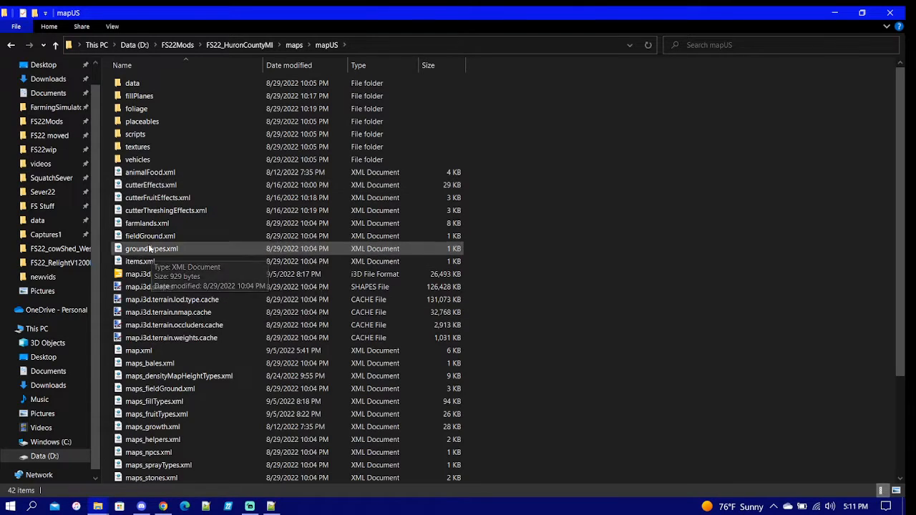
scroll(down, 3)
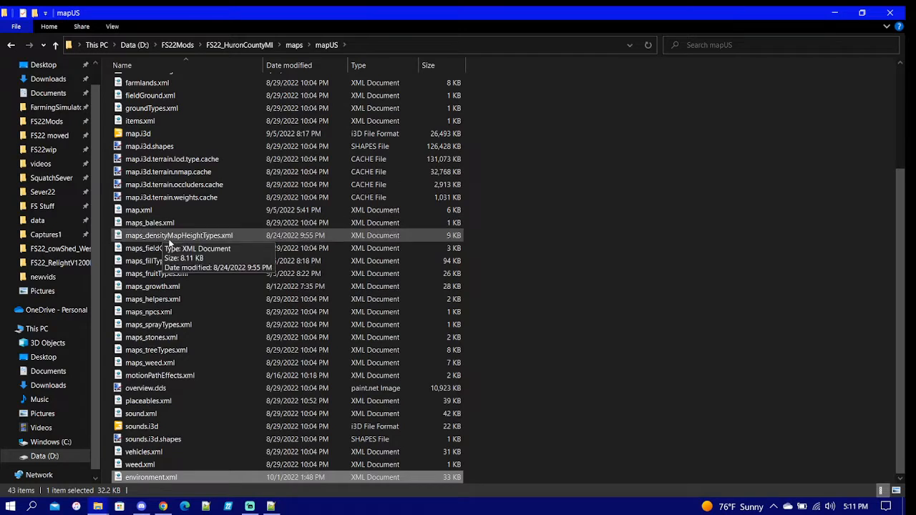
click(139, 209)
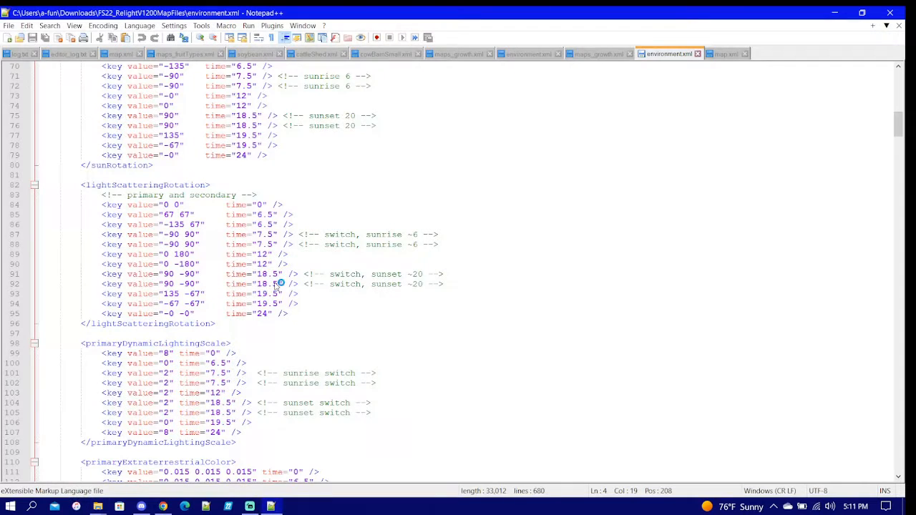
Switch back to the FS22_HuronCountyMI mod folder in Explorer, leaving the downloaded file aside
click(773, 53)
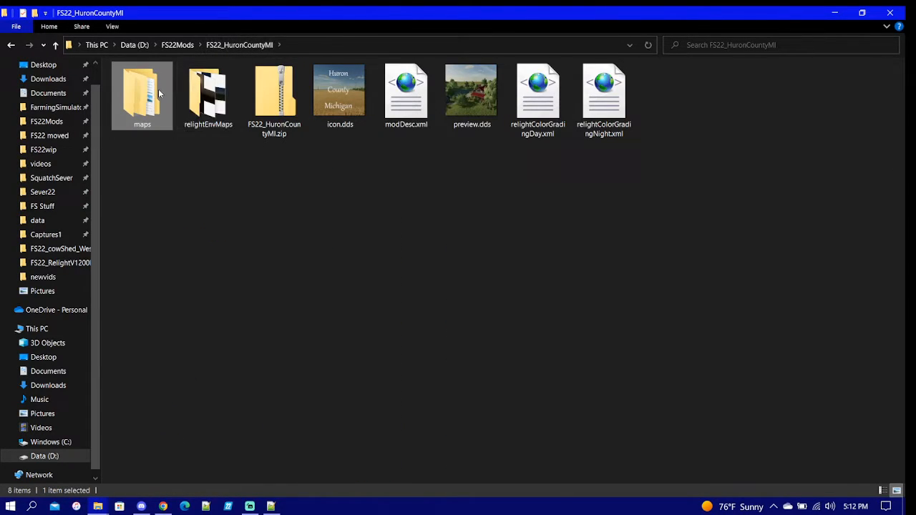
Open the mod's mapUS environment.xml in Notepad++ and select its latitude value 41.8
double_click(142, 92)
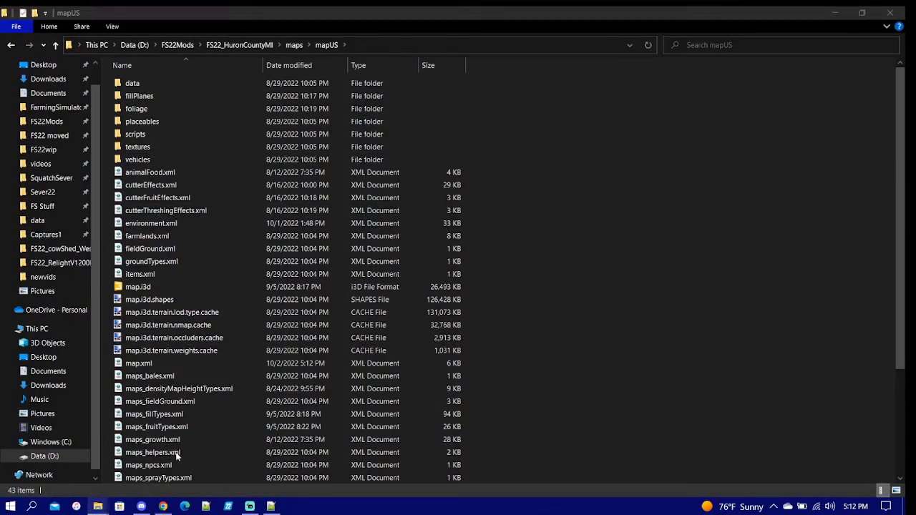
click(151, 224)
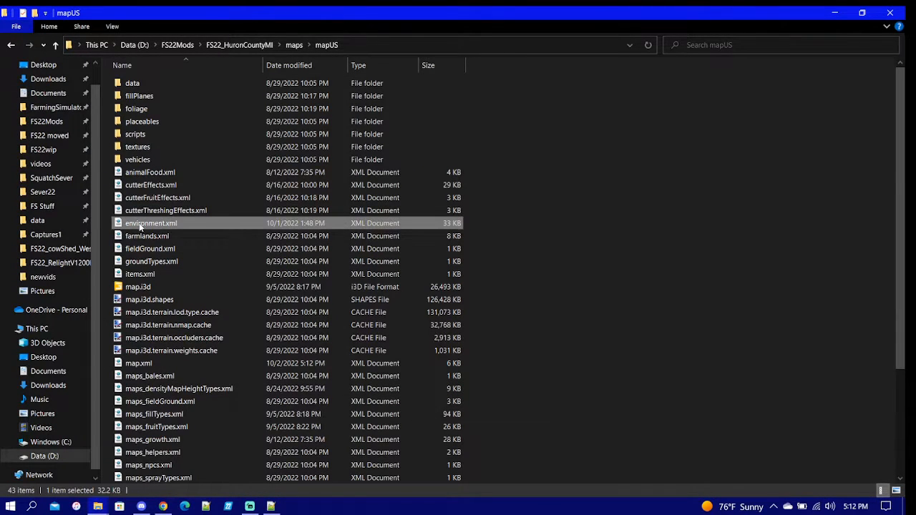
double_click(151, 223)
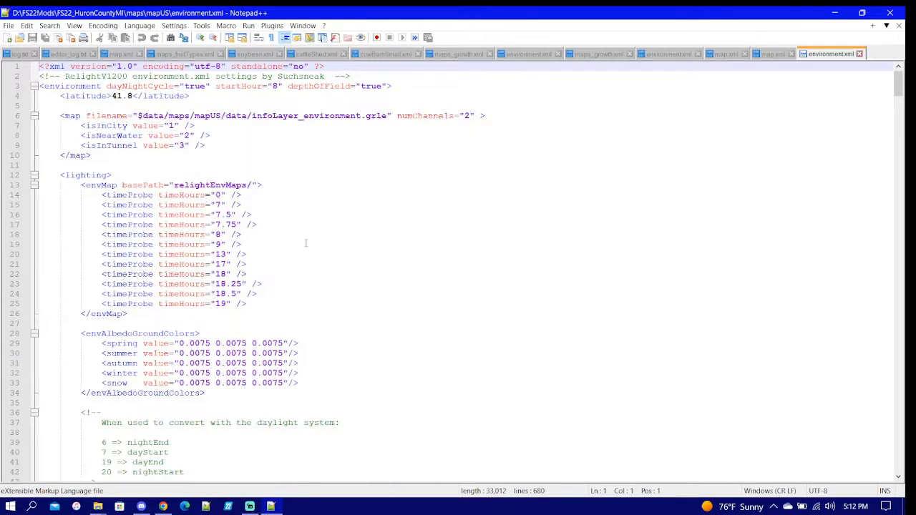
double_click(121, 96)
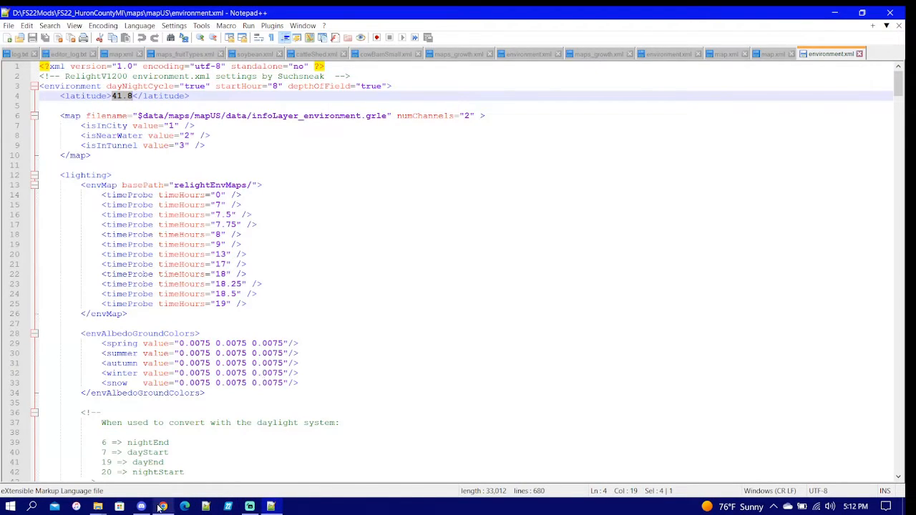
click(163, 506)
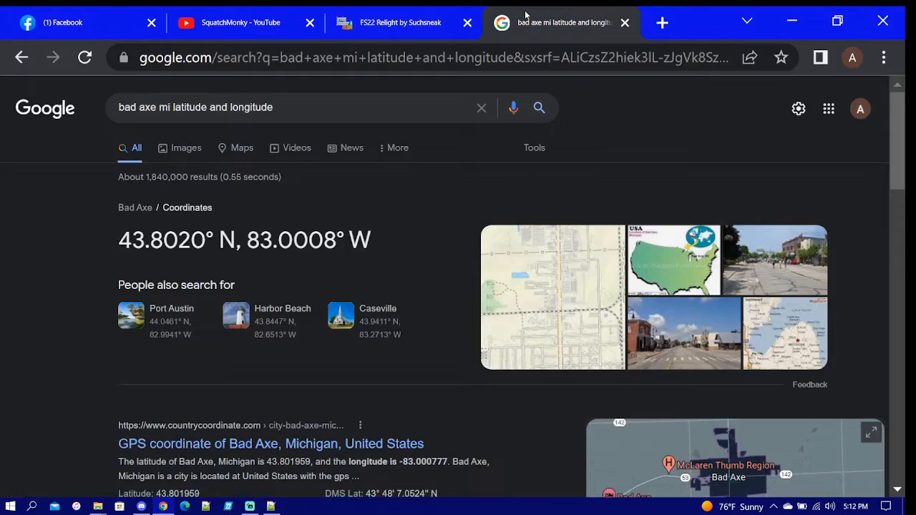
mouse_move(466, 243)
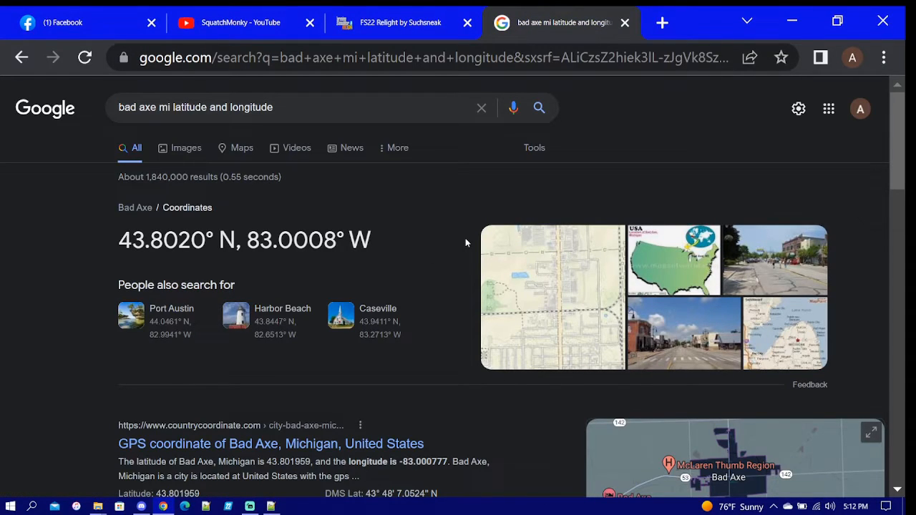
Pick out Bad Axe's latitude 43.8020 from the Google result and return to environment.xml
scroll(down, 3)
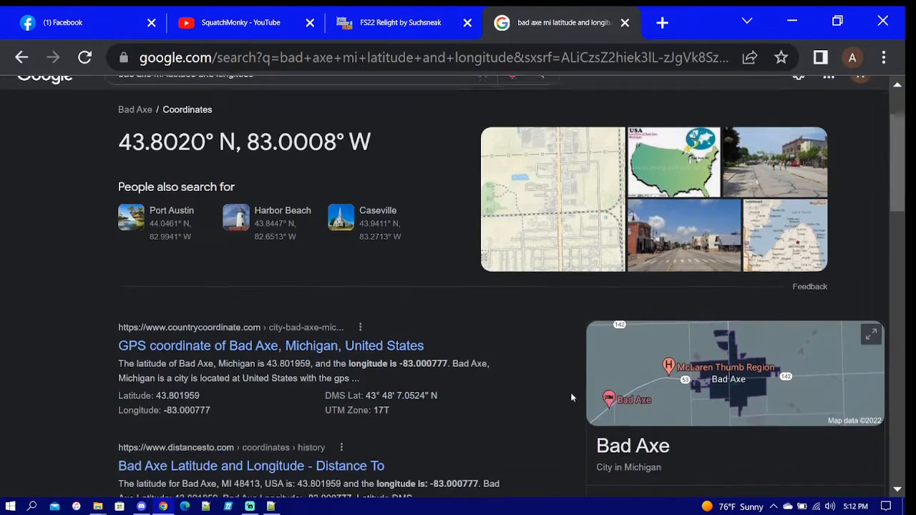
scroll(up, 3)
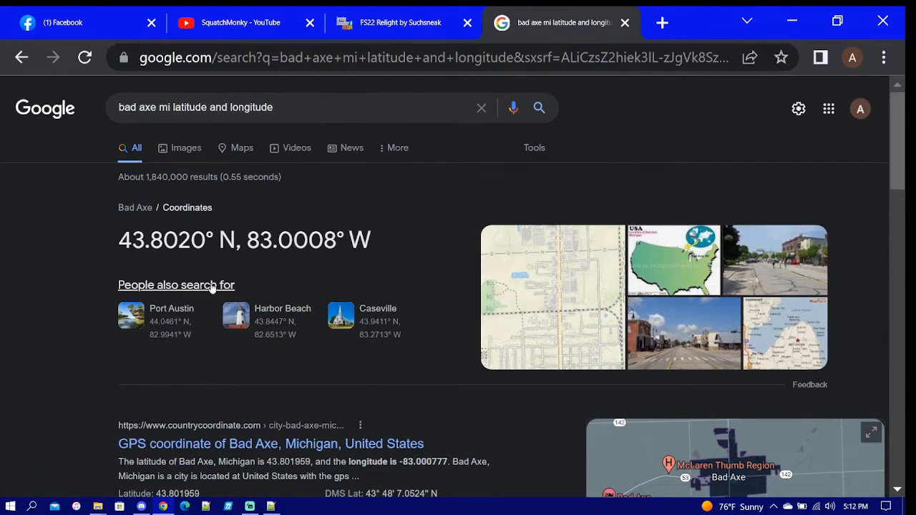
double_click(158, 240)
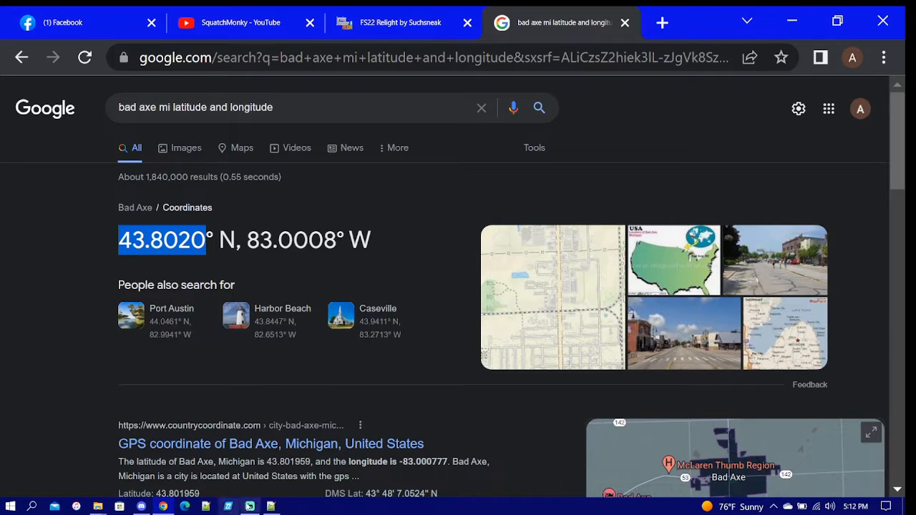
click(249, 506)
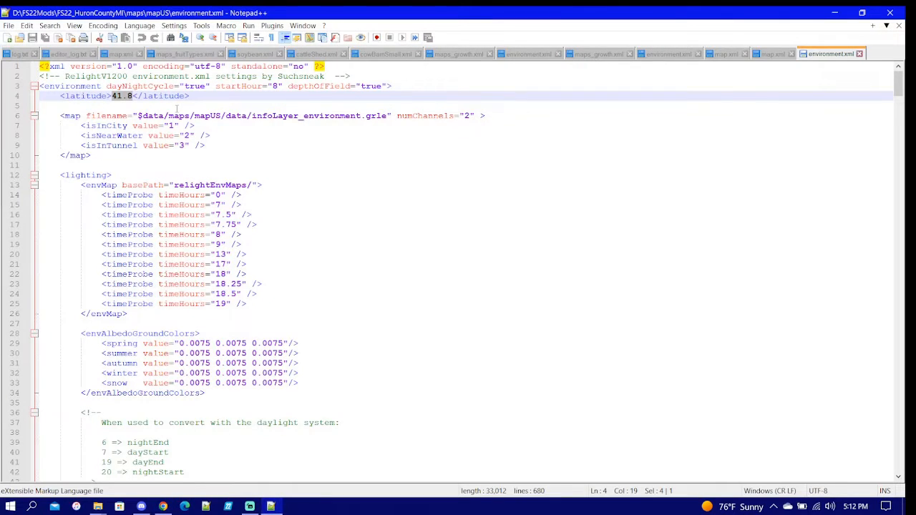
Set the latitude in environment.xml to 43.8, then switch to the running game
text(43.8)
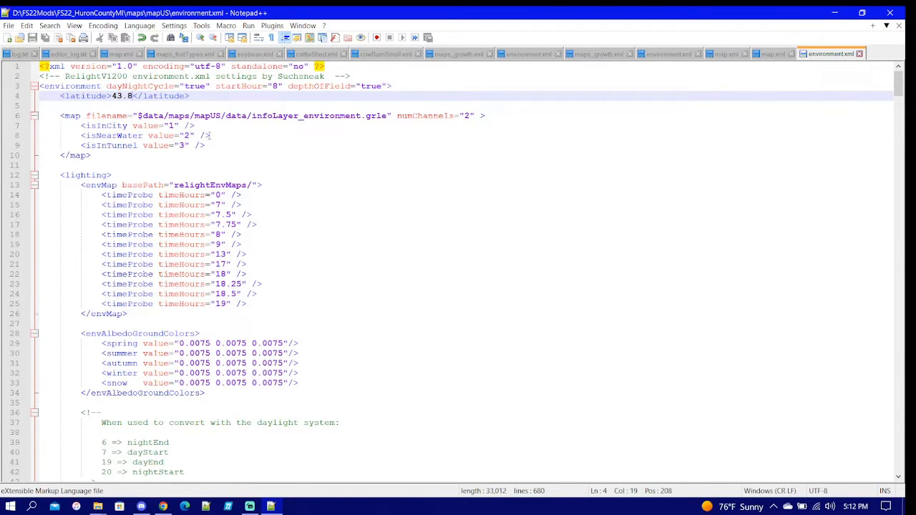
mouse_move(237, 263)
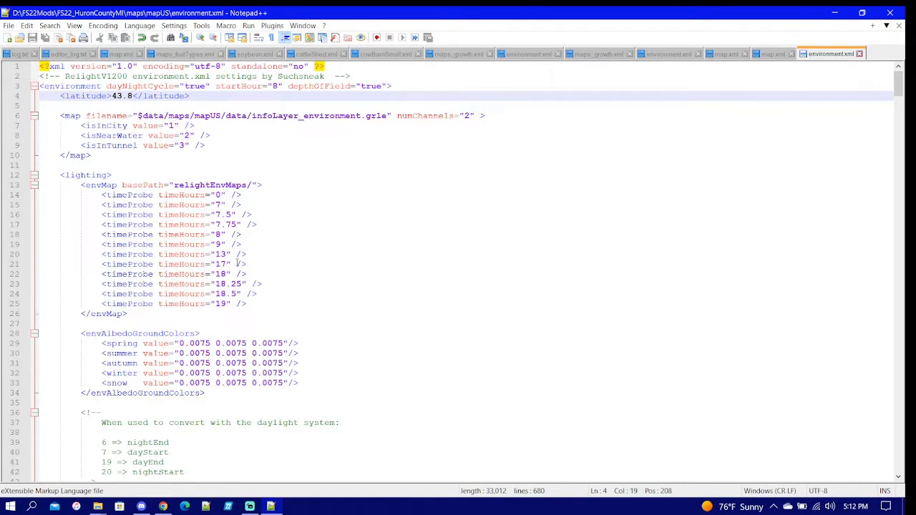
mouse_move(97, 507)
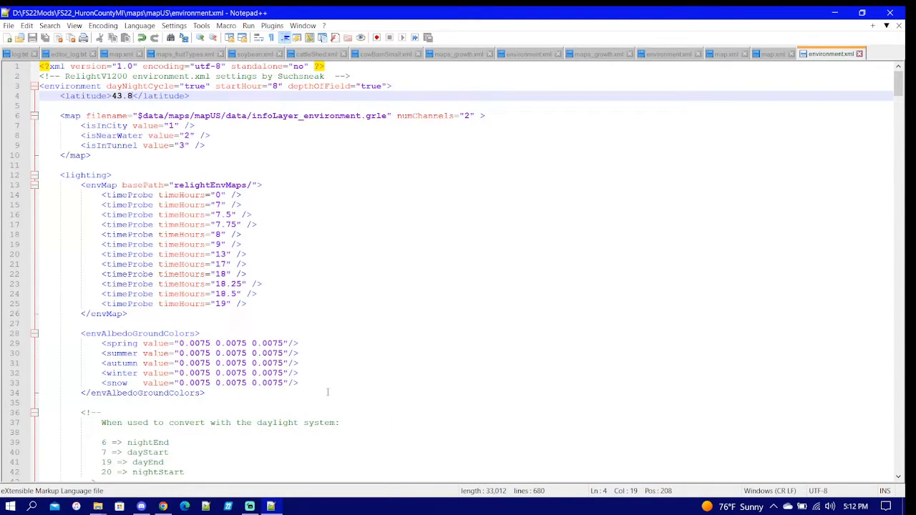
click(229, 506)
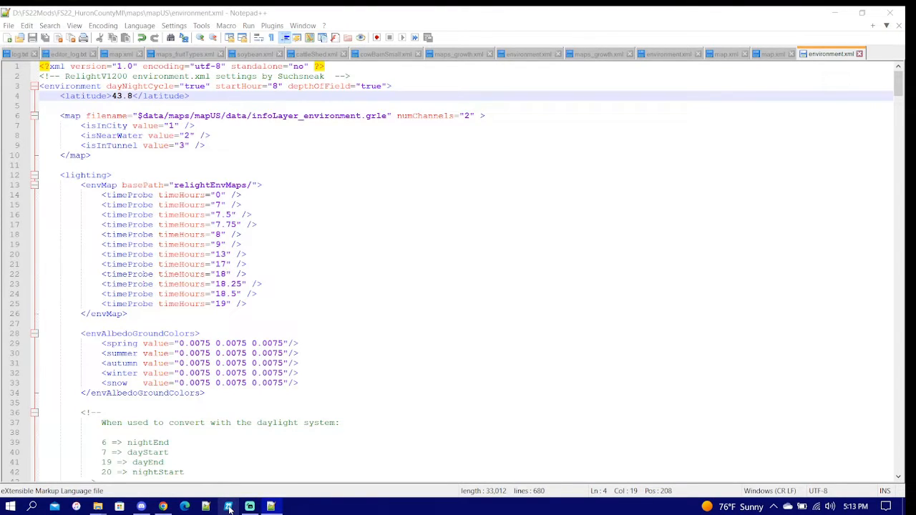
mouse_move(229, 507)
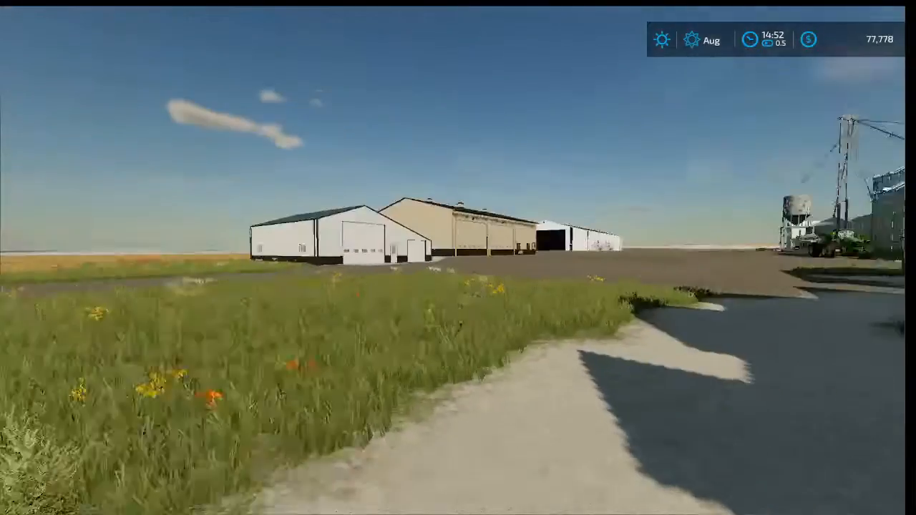
mouse_move(458, 257)
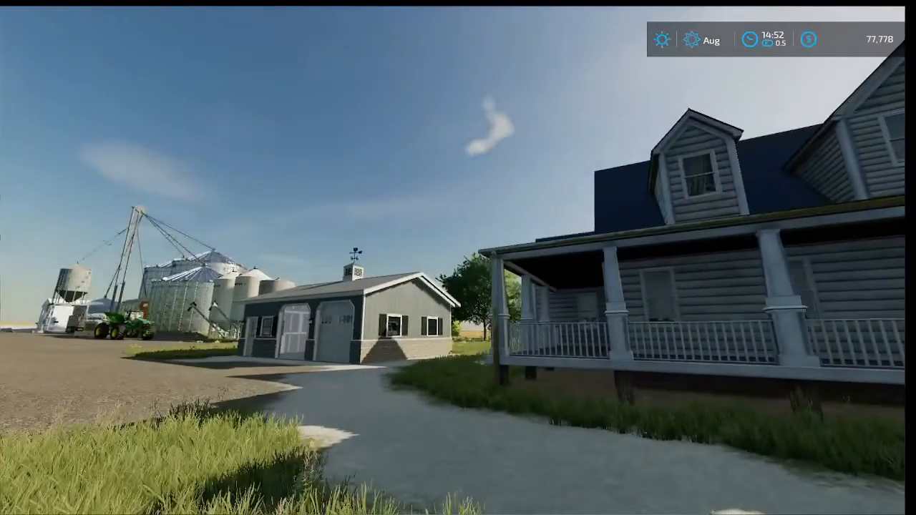
mouse_move(458, 257)
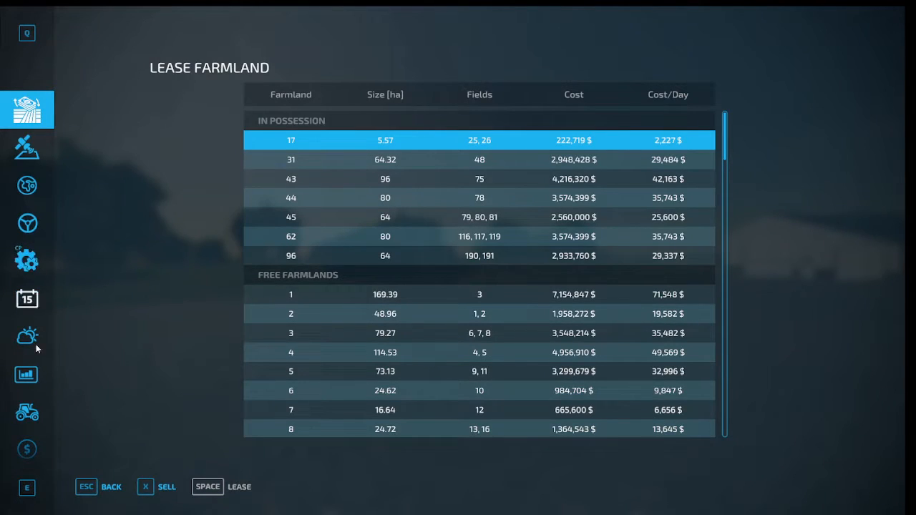
View the Commodity Prices page, then browse the Crop Calendar's planting and harvest seasons
click(26, 376)
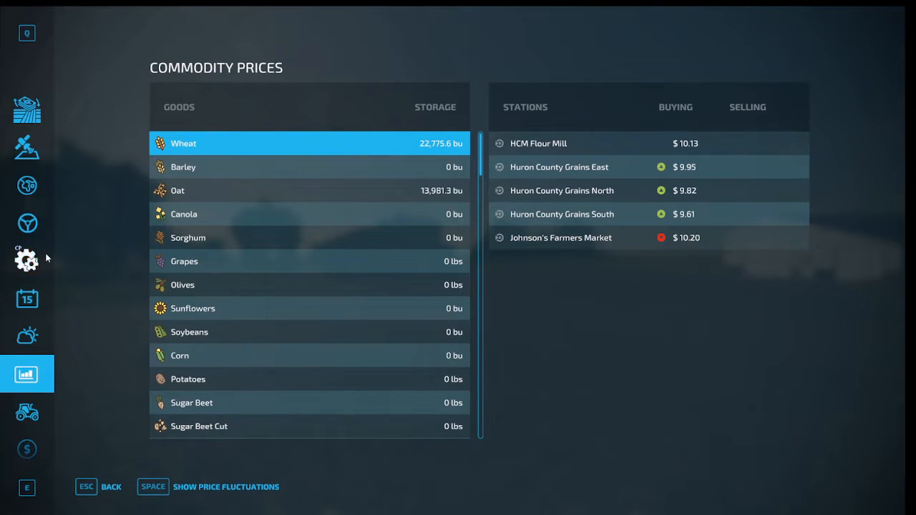
click(26, 300)
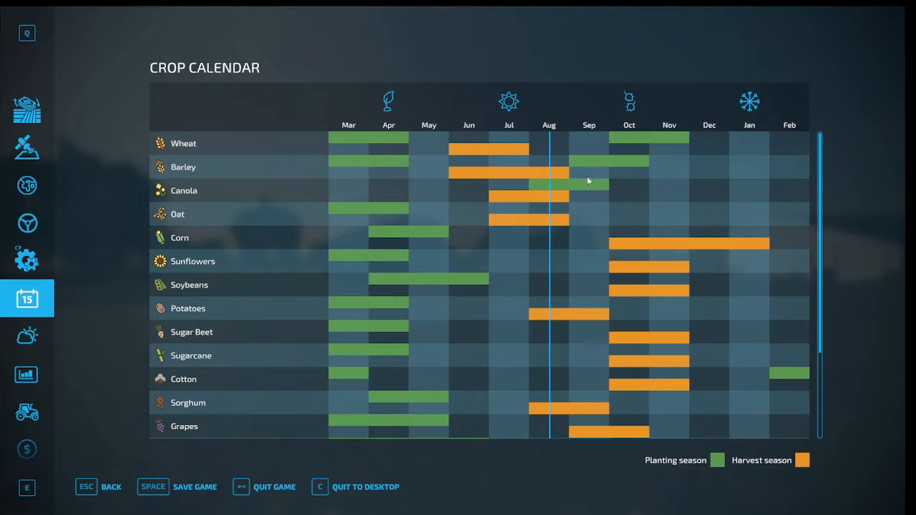
mouse_move(373, 192)
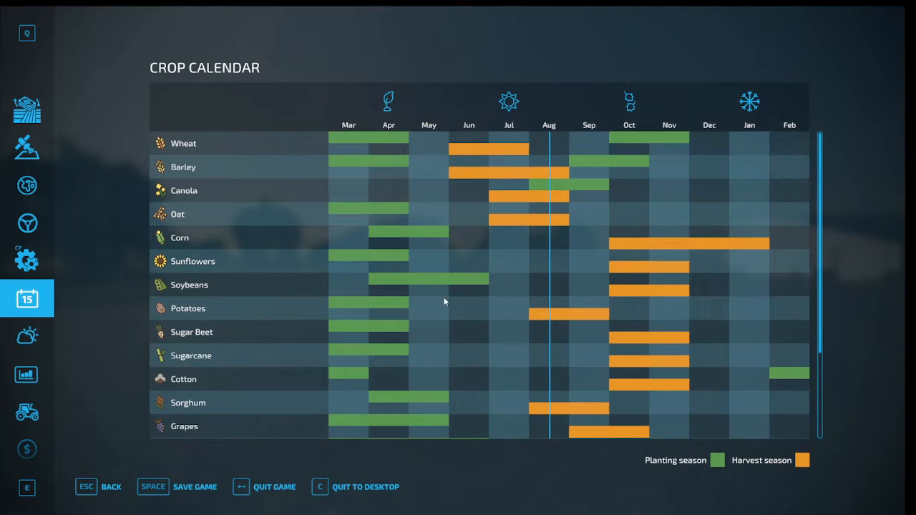
mouse_move(511, 289)
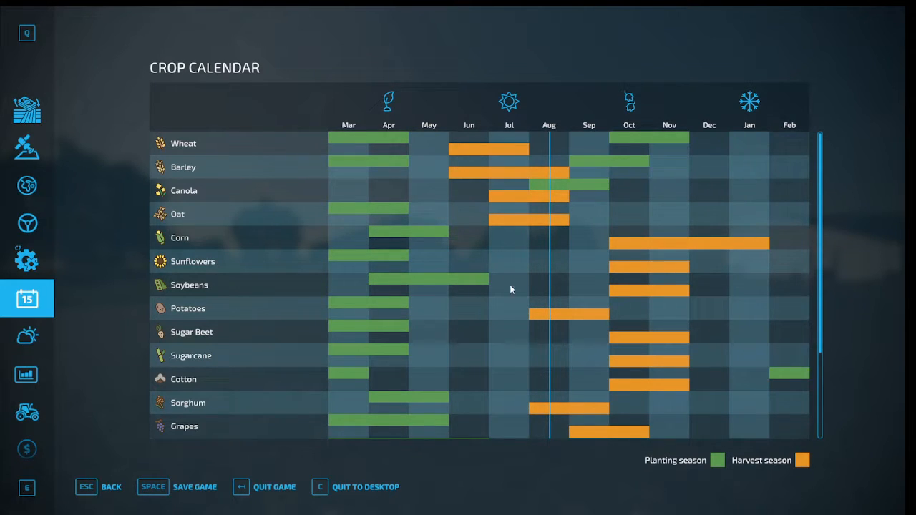
mouse_move(501, 261)
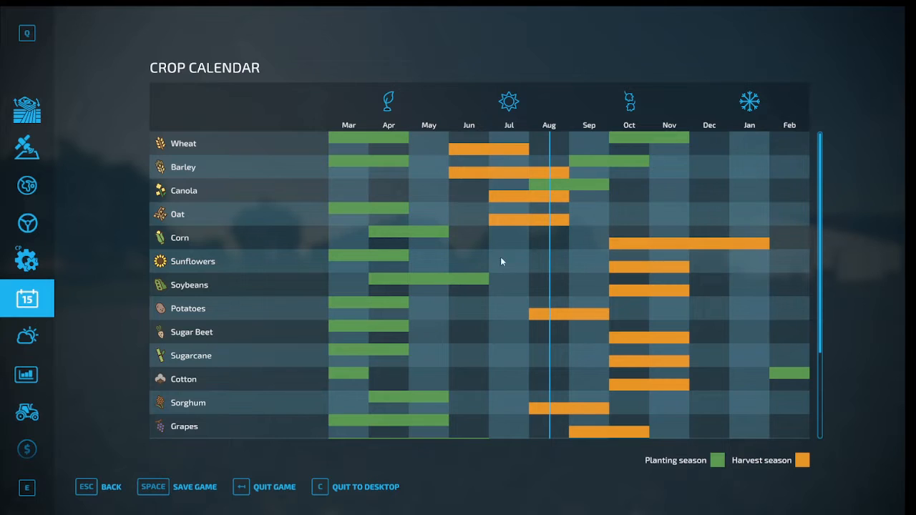
mouse_move(499, 252)
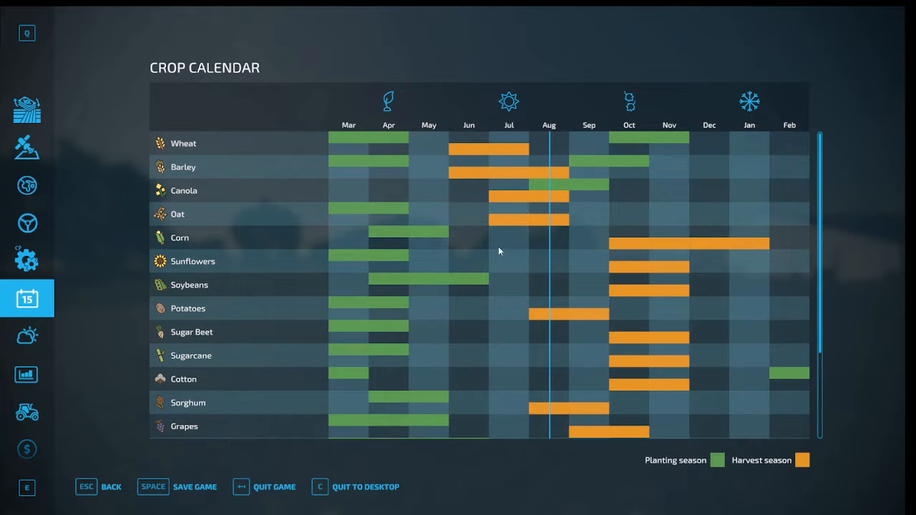
scroll(down, 3)
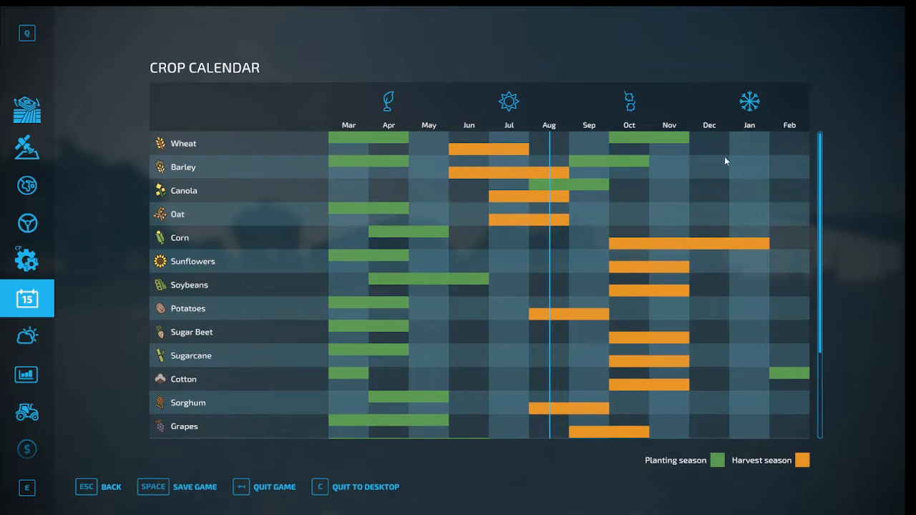
mouse_move(739, 111)
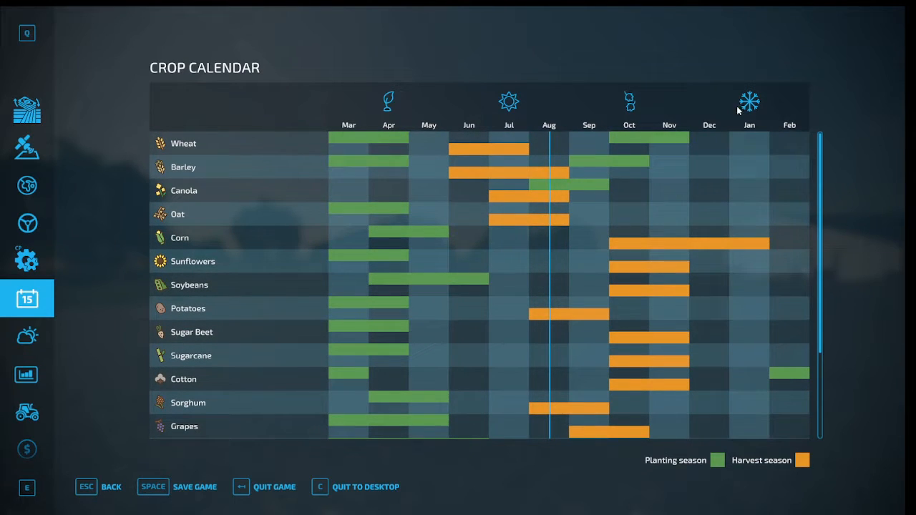
mouse_move(745, 126)
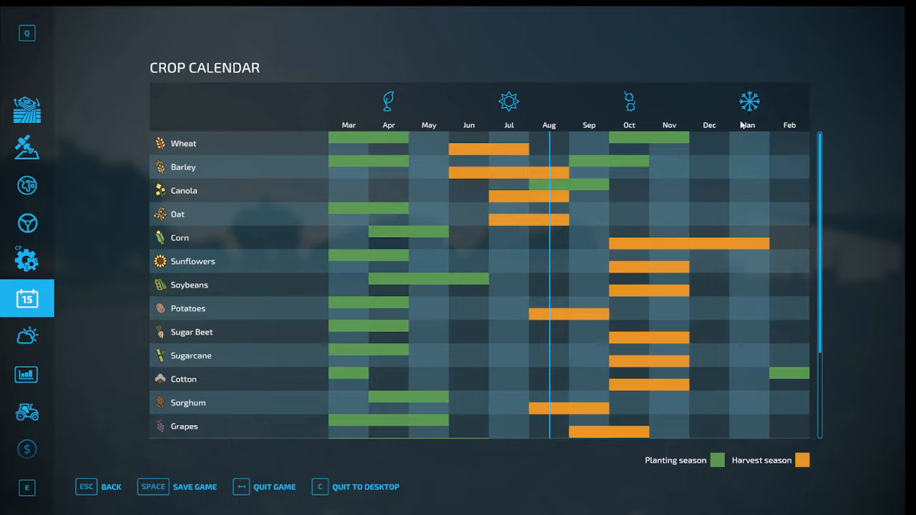
mouse_move(730, 160)
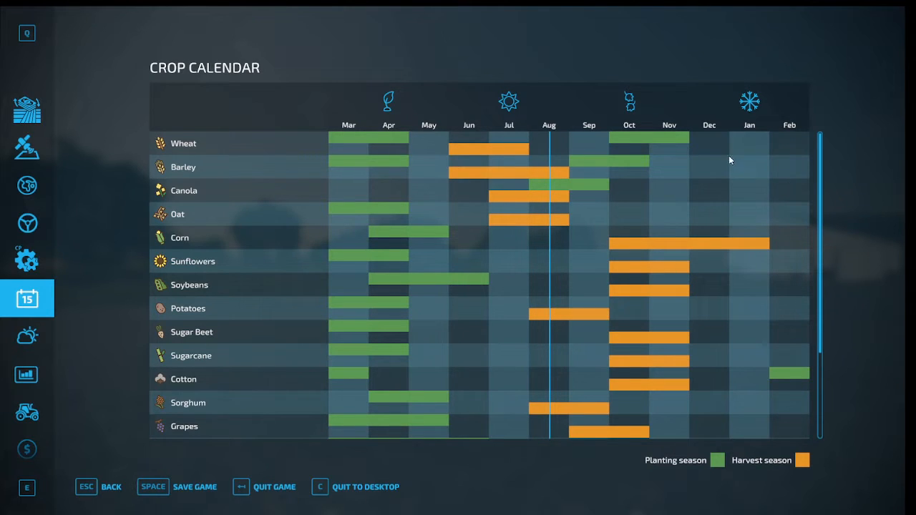
scroll(down, 3)
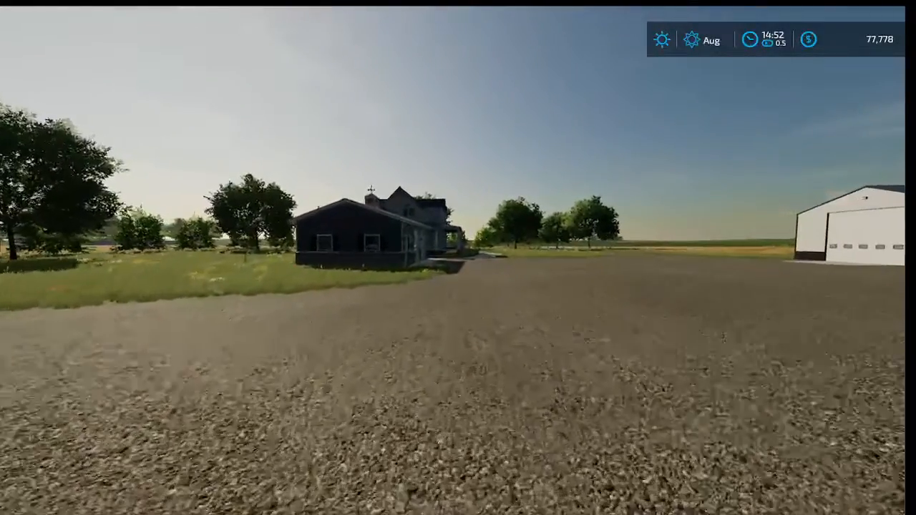
mouse_move(458, 258)
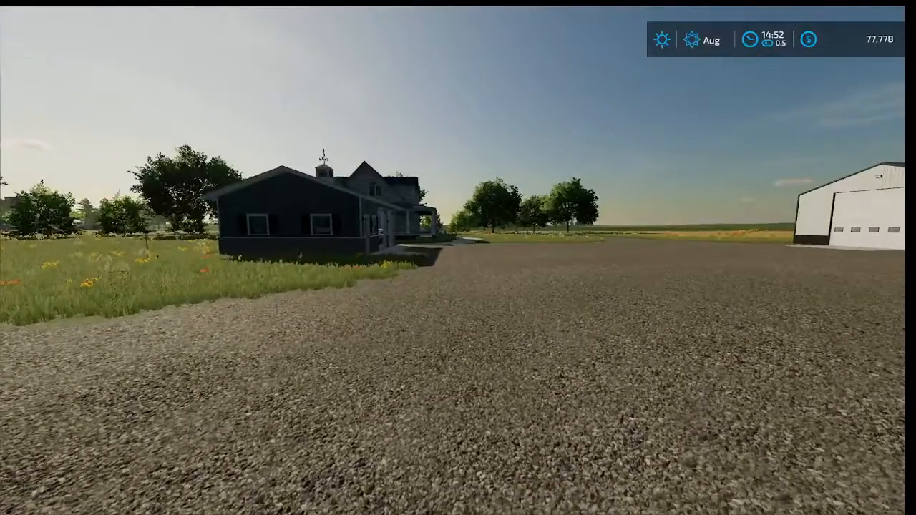
mouse_move(458, 257)
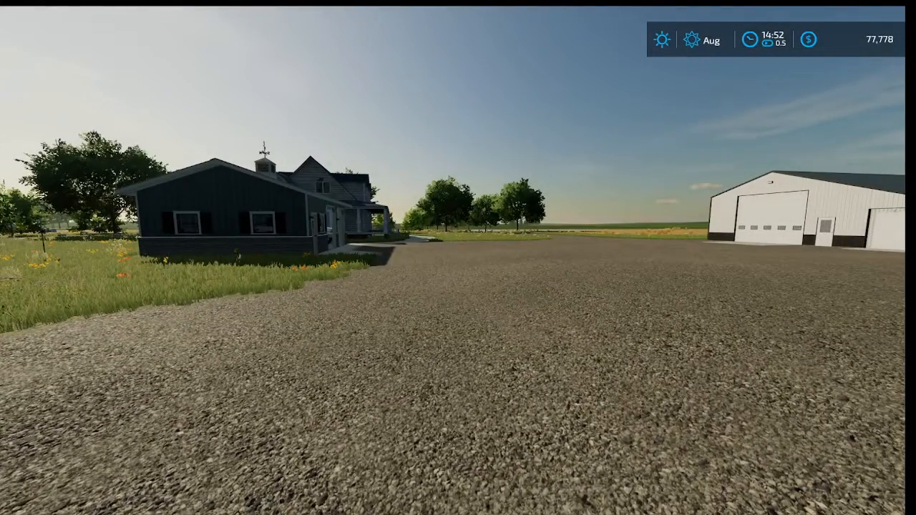